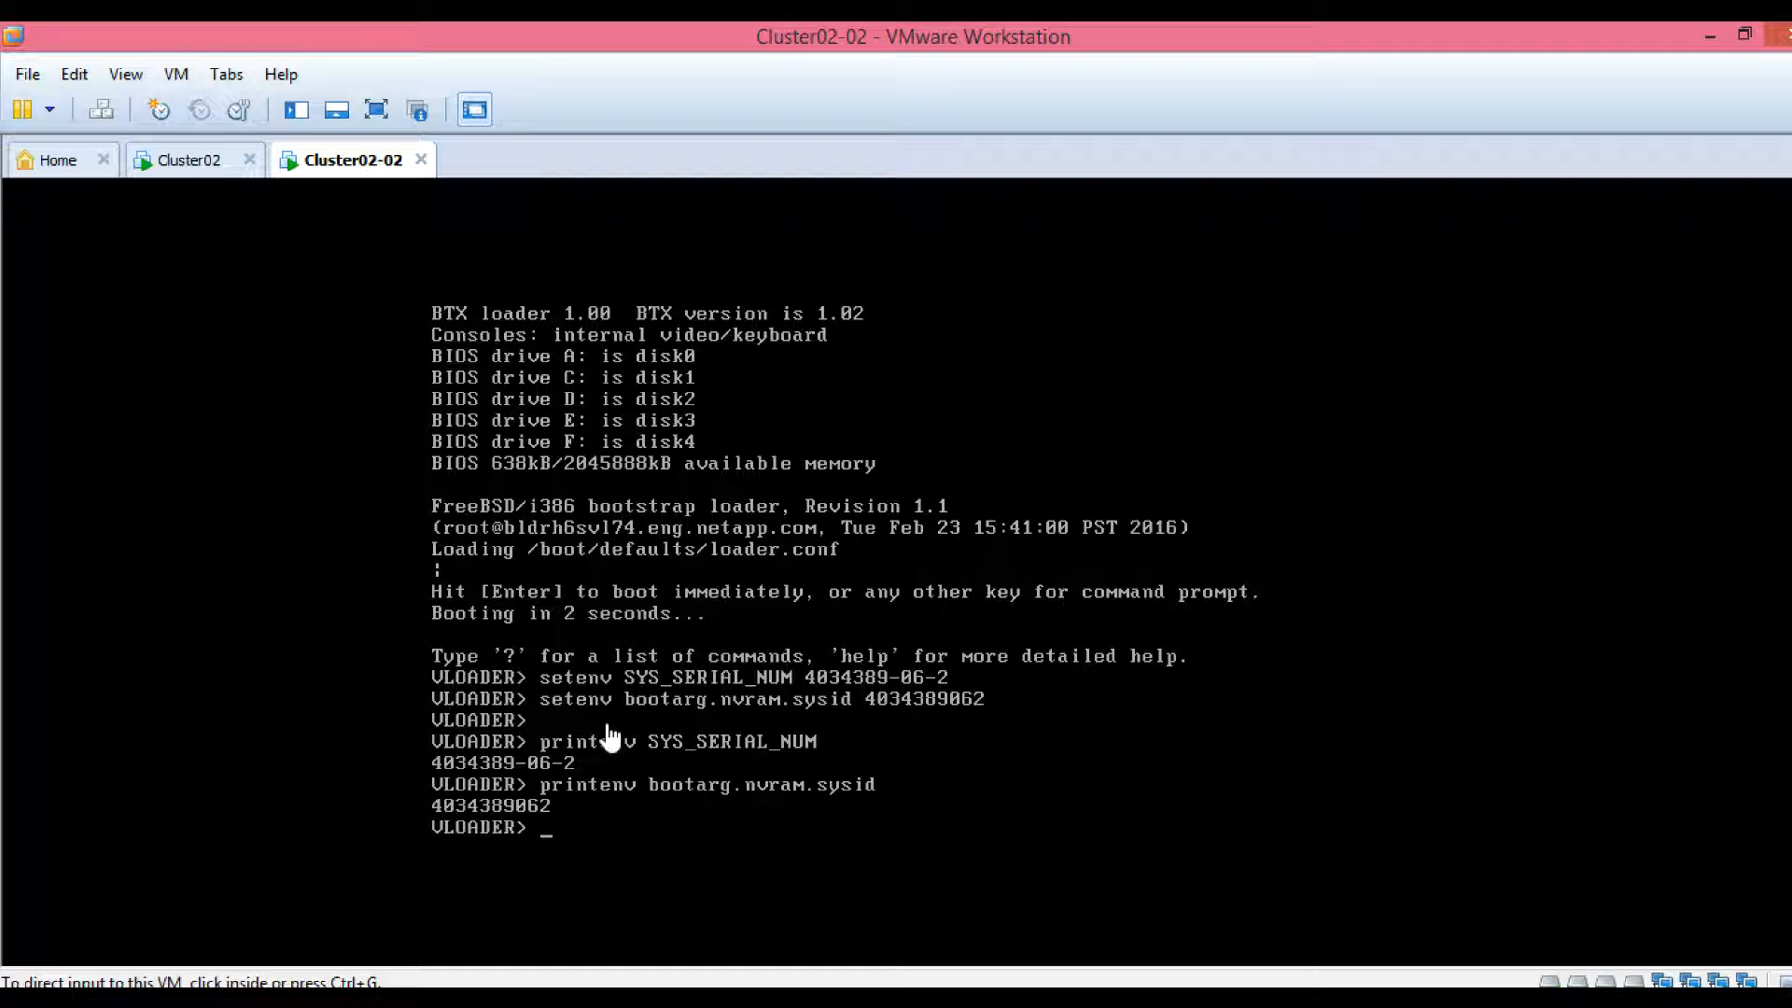
Run boot at the Cluster02-02 VLOADER prompt so Data ONTAP 8.3.2 starts loading
click(613, 738)
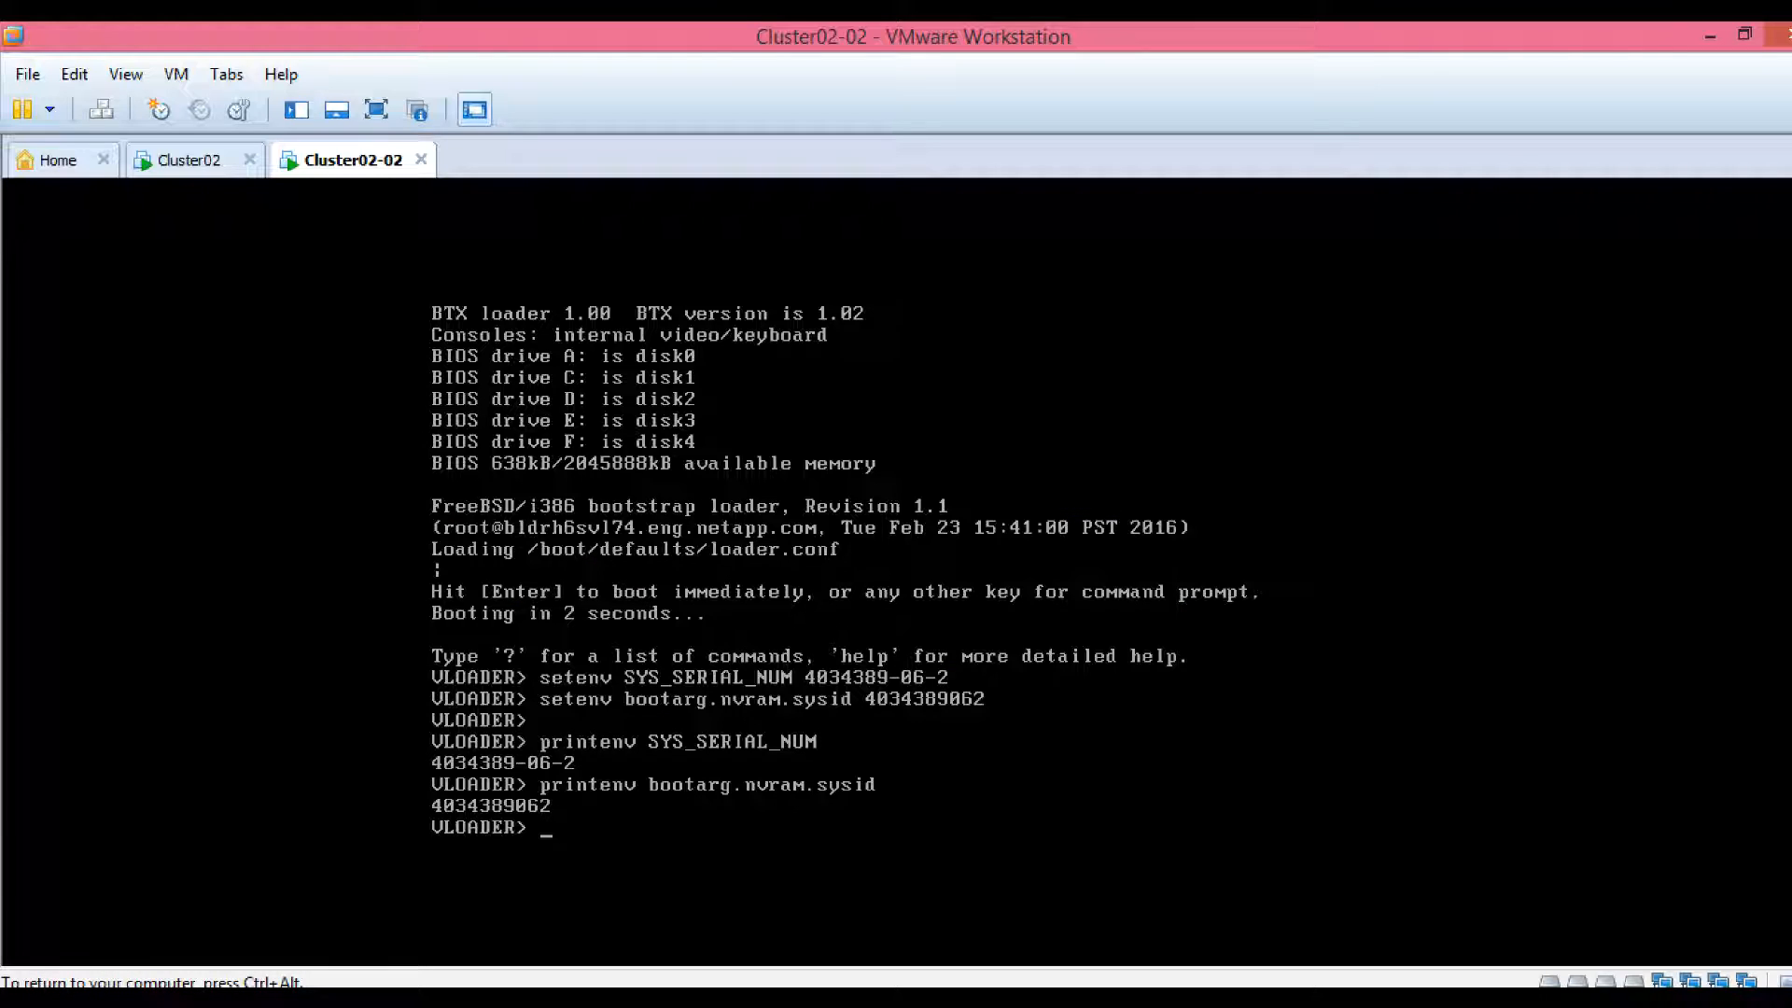
text(bo)
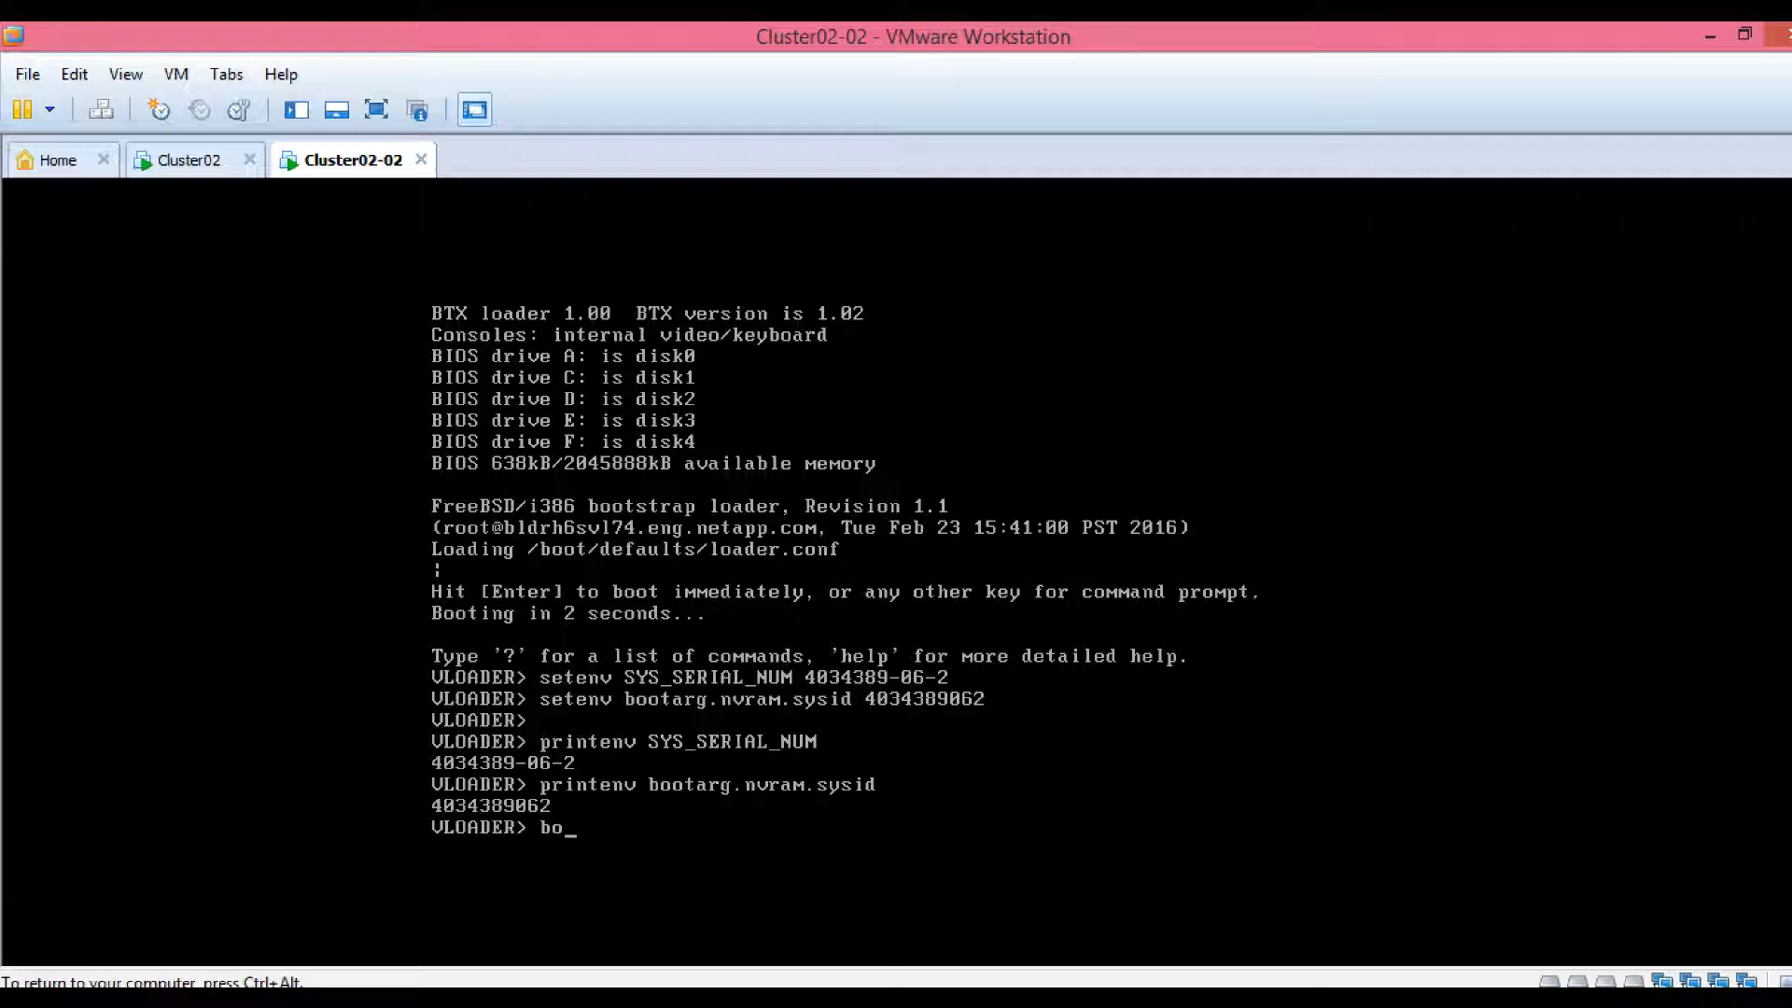
text(ot)
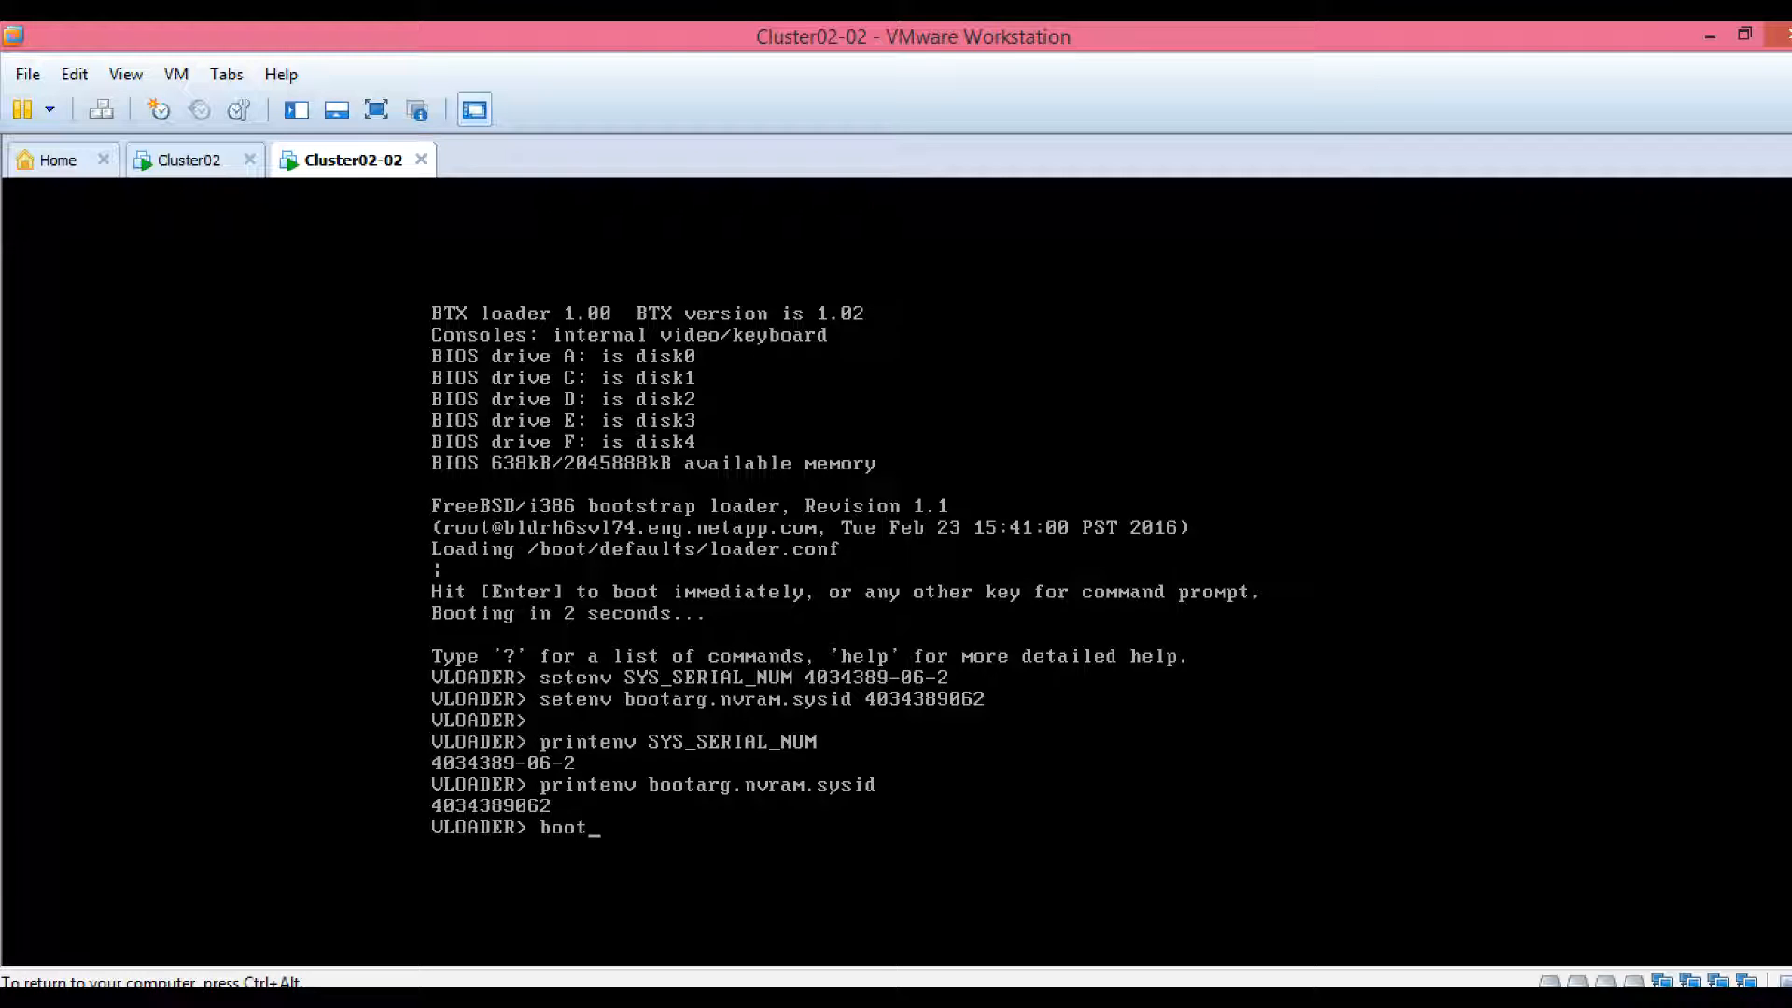
key(Return)
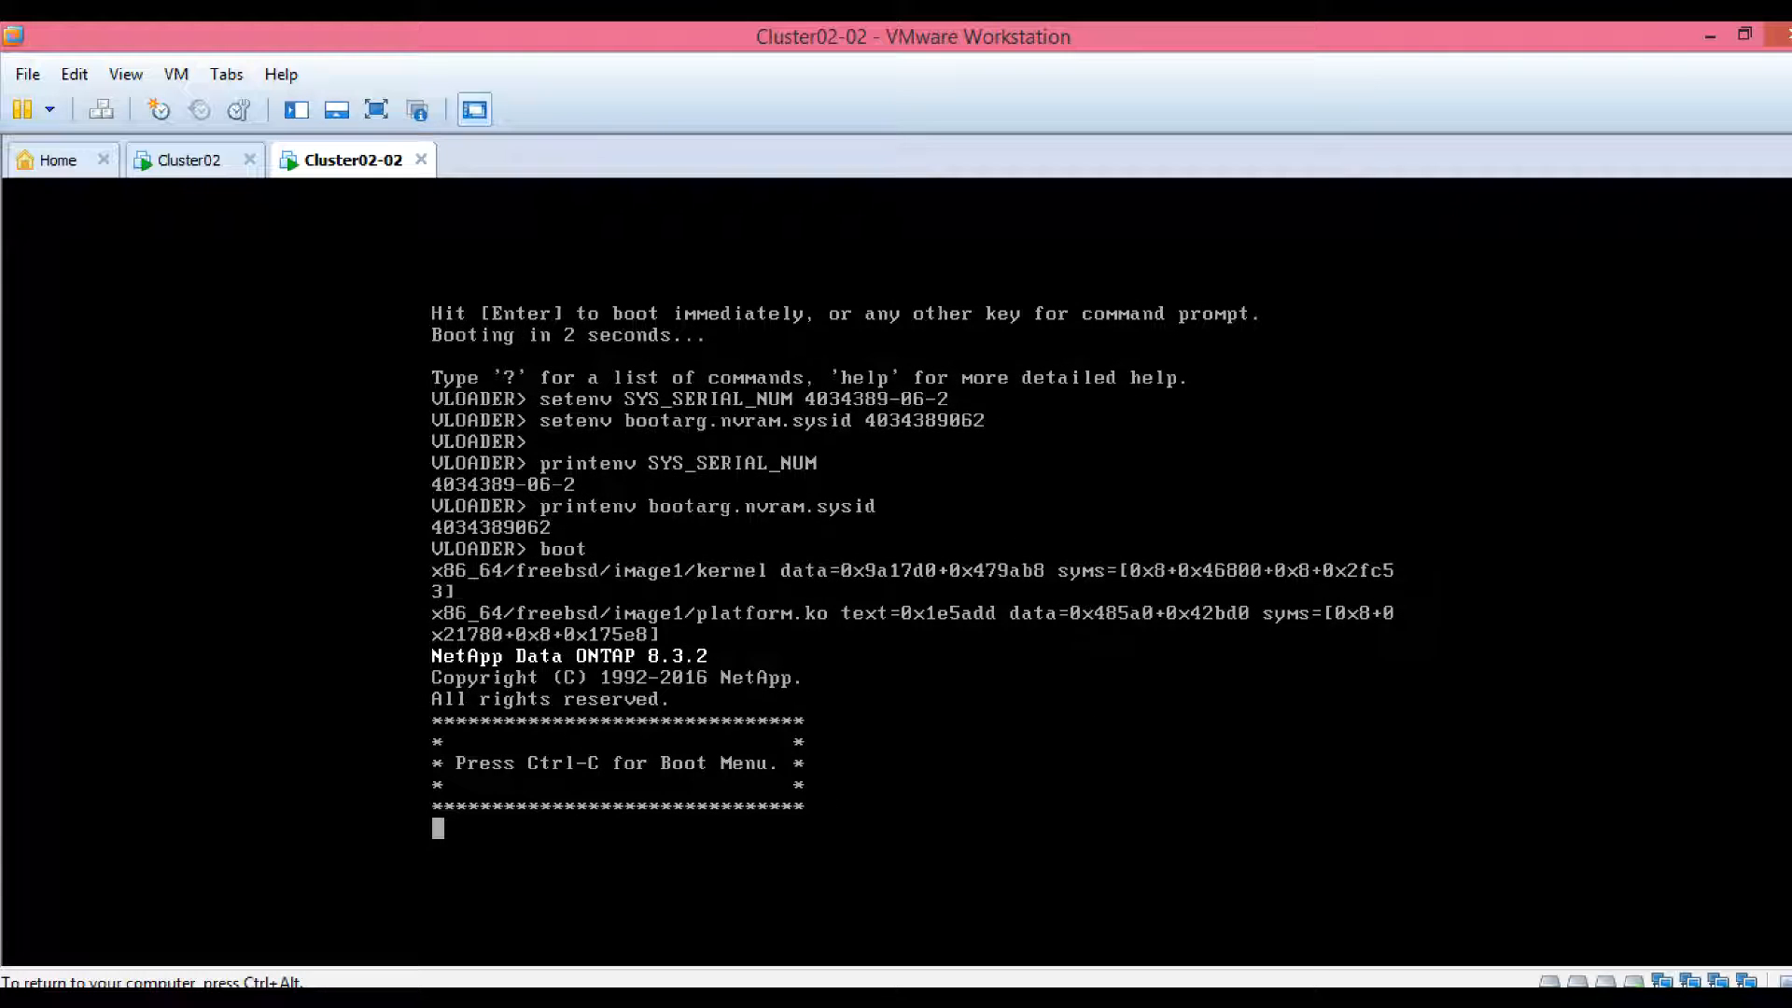
Interrupt startup with Ctrl-C, pick boot menu option 4 and answer y twice to wipe the disks
key(ctrl+c)
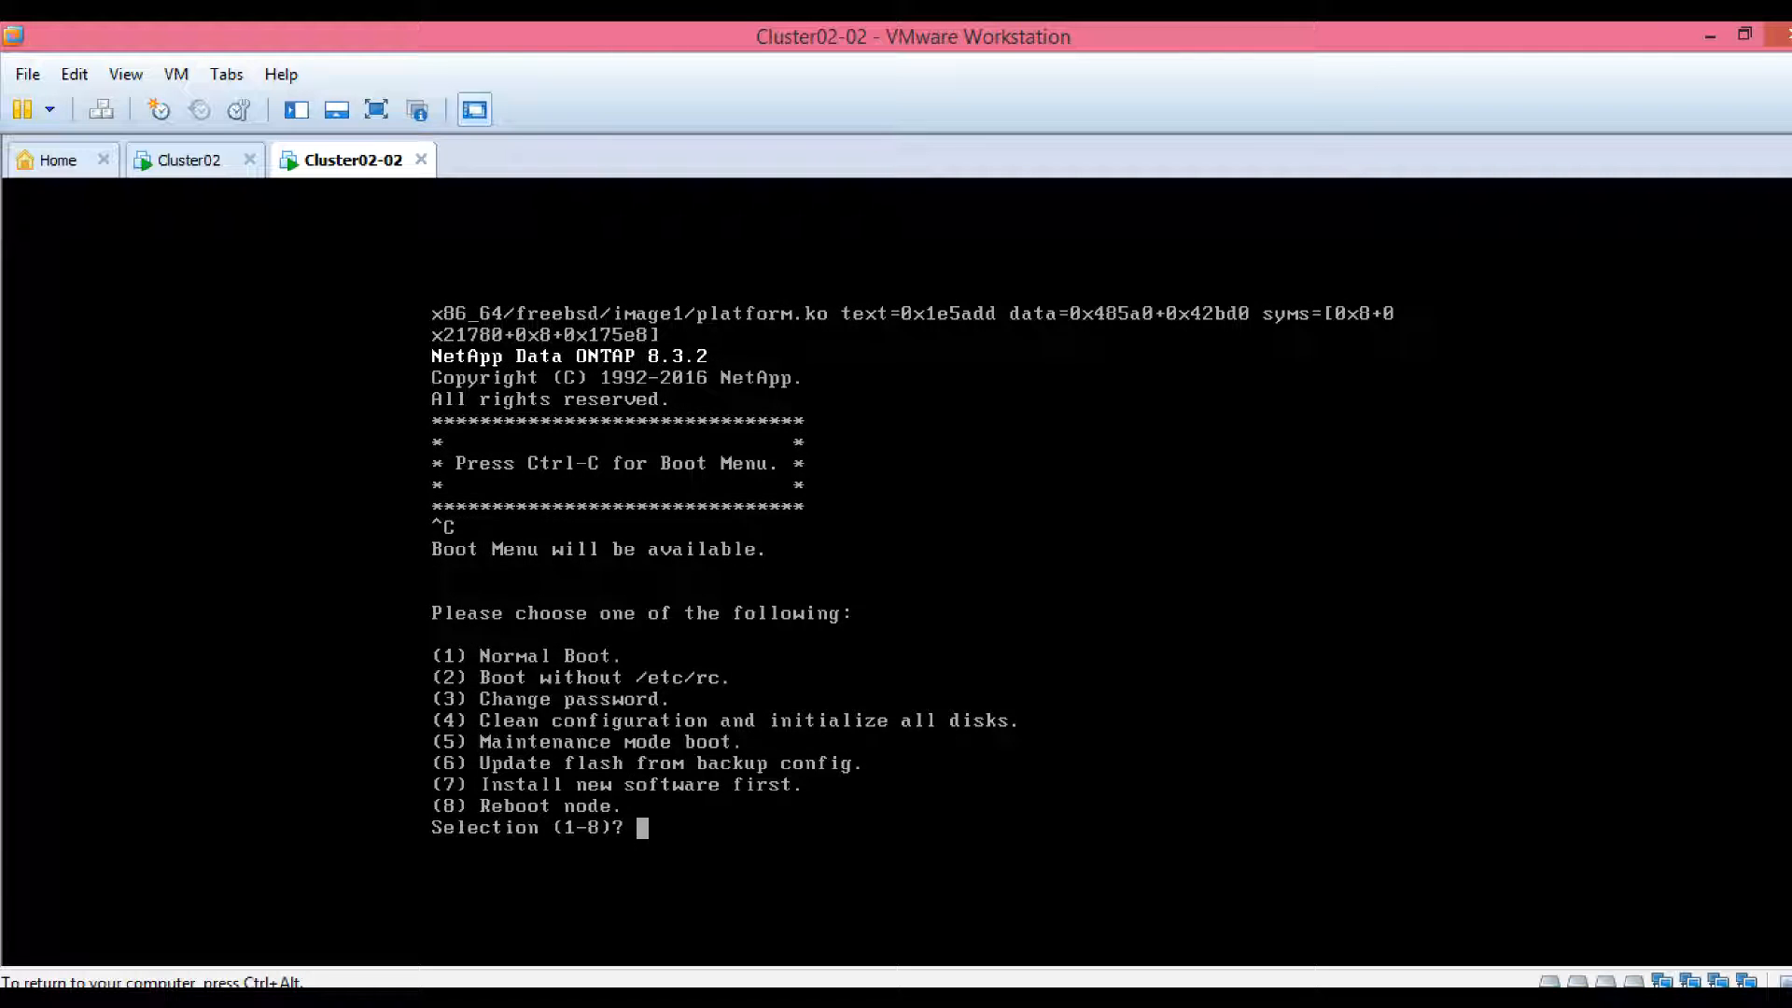
text(4)
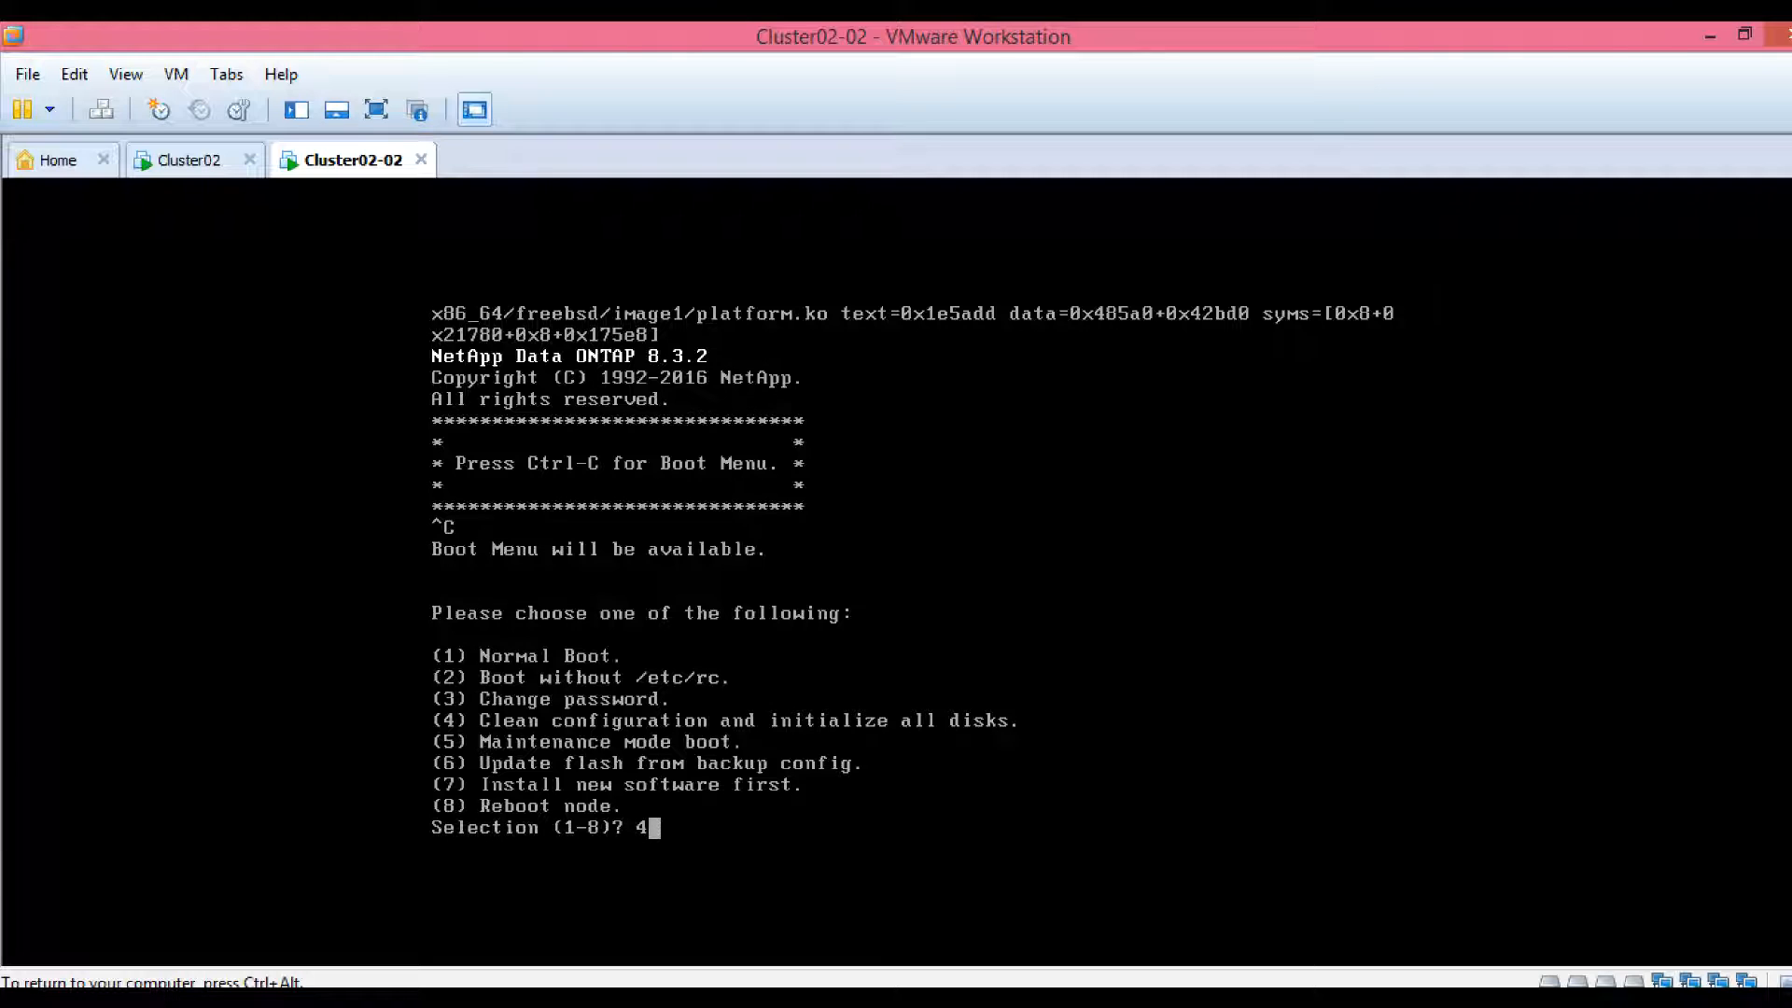
key(enter)
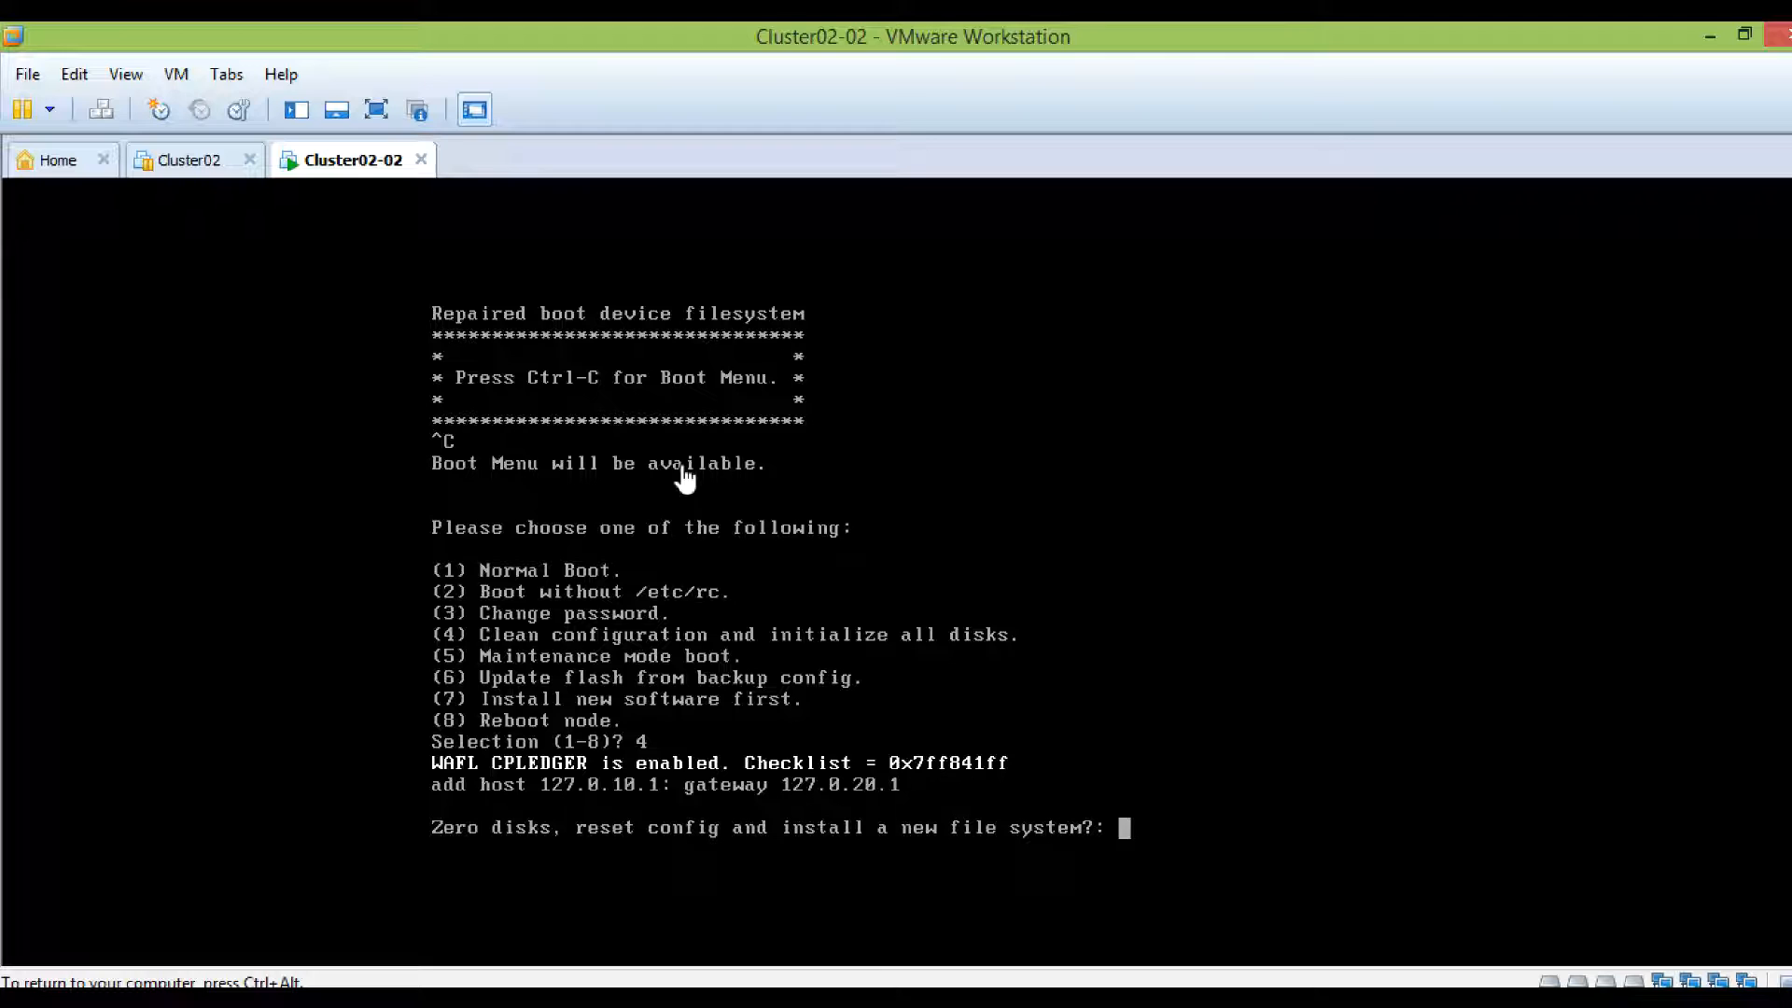
text(y)
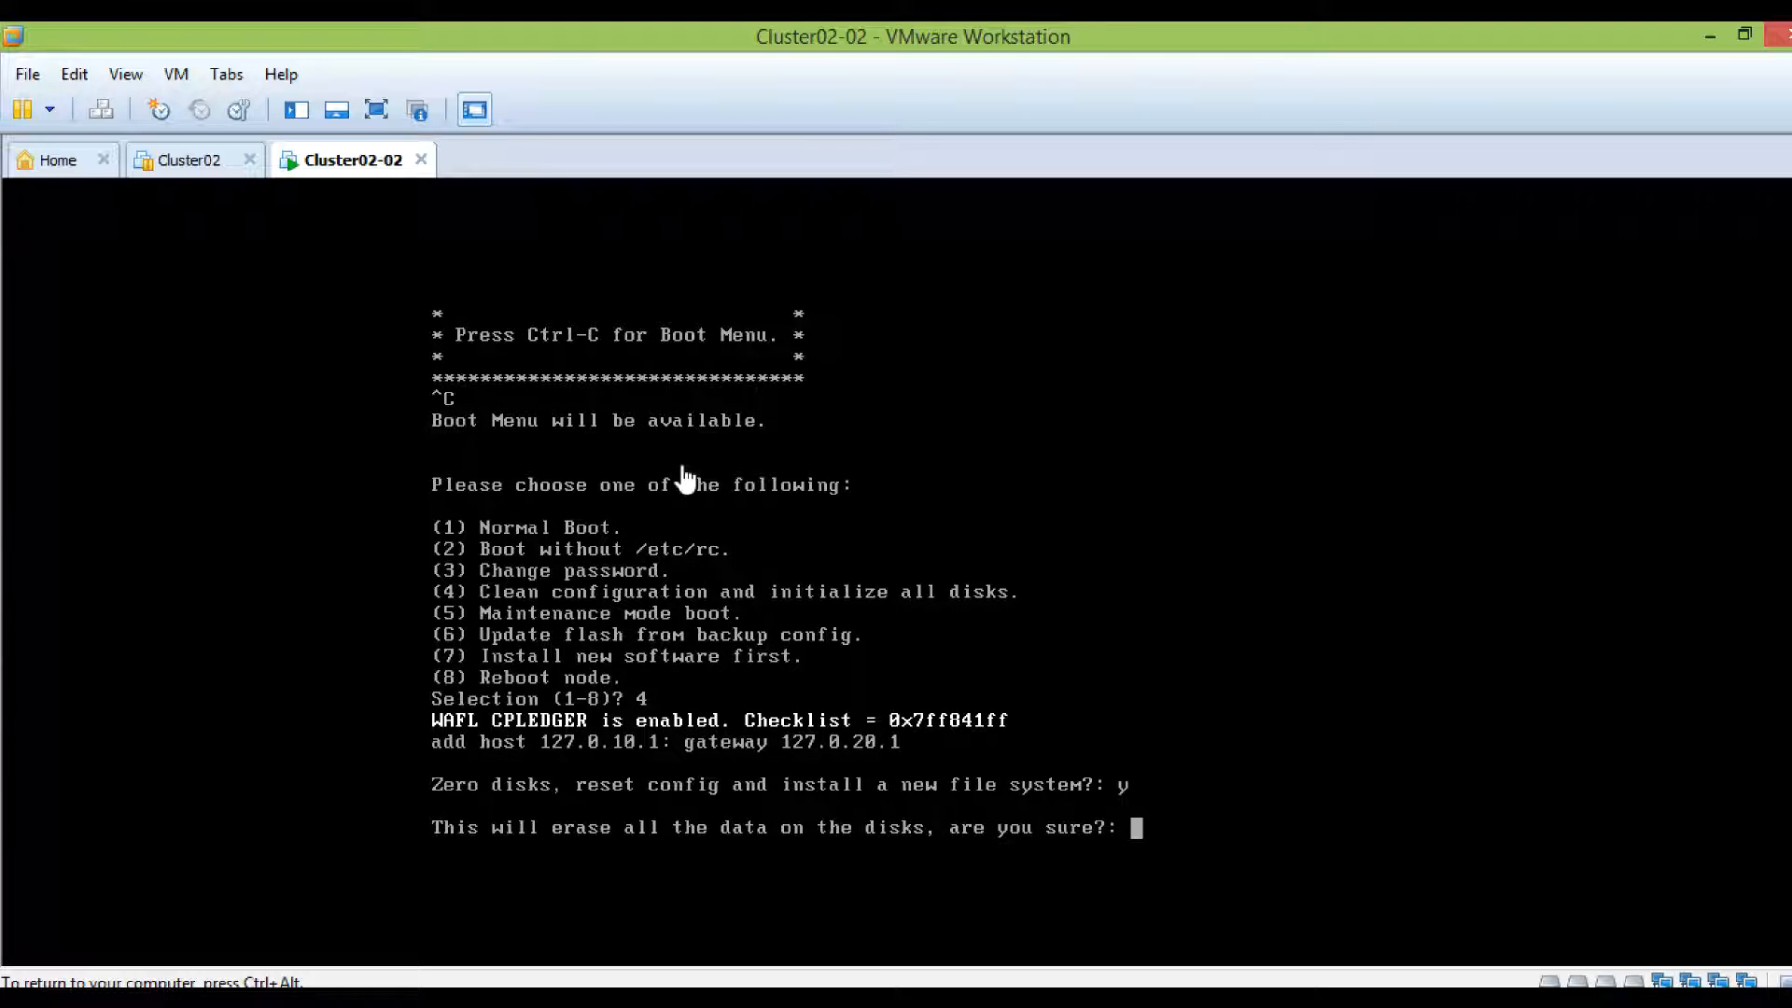
text(y)
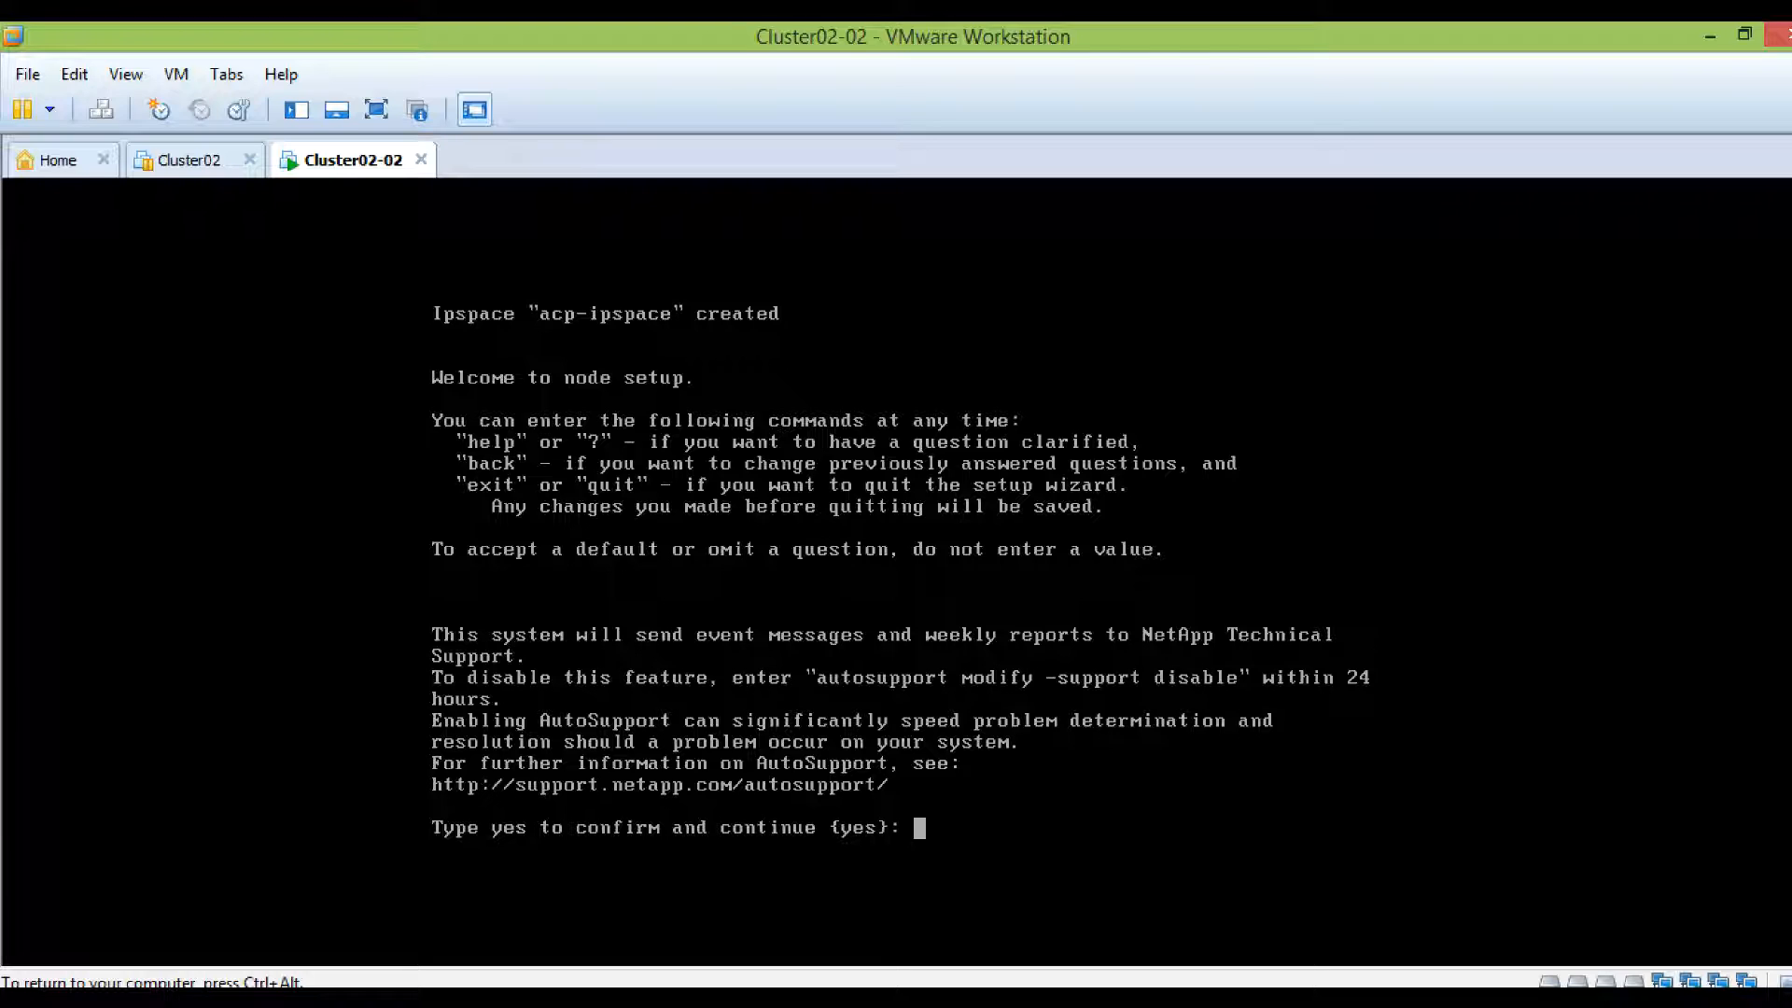
mouse_move(651, 394)
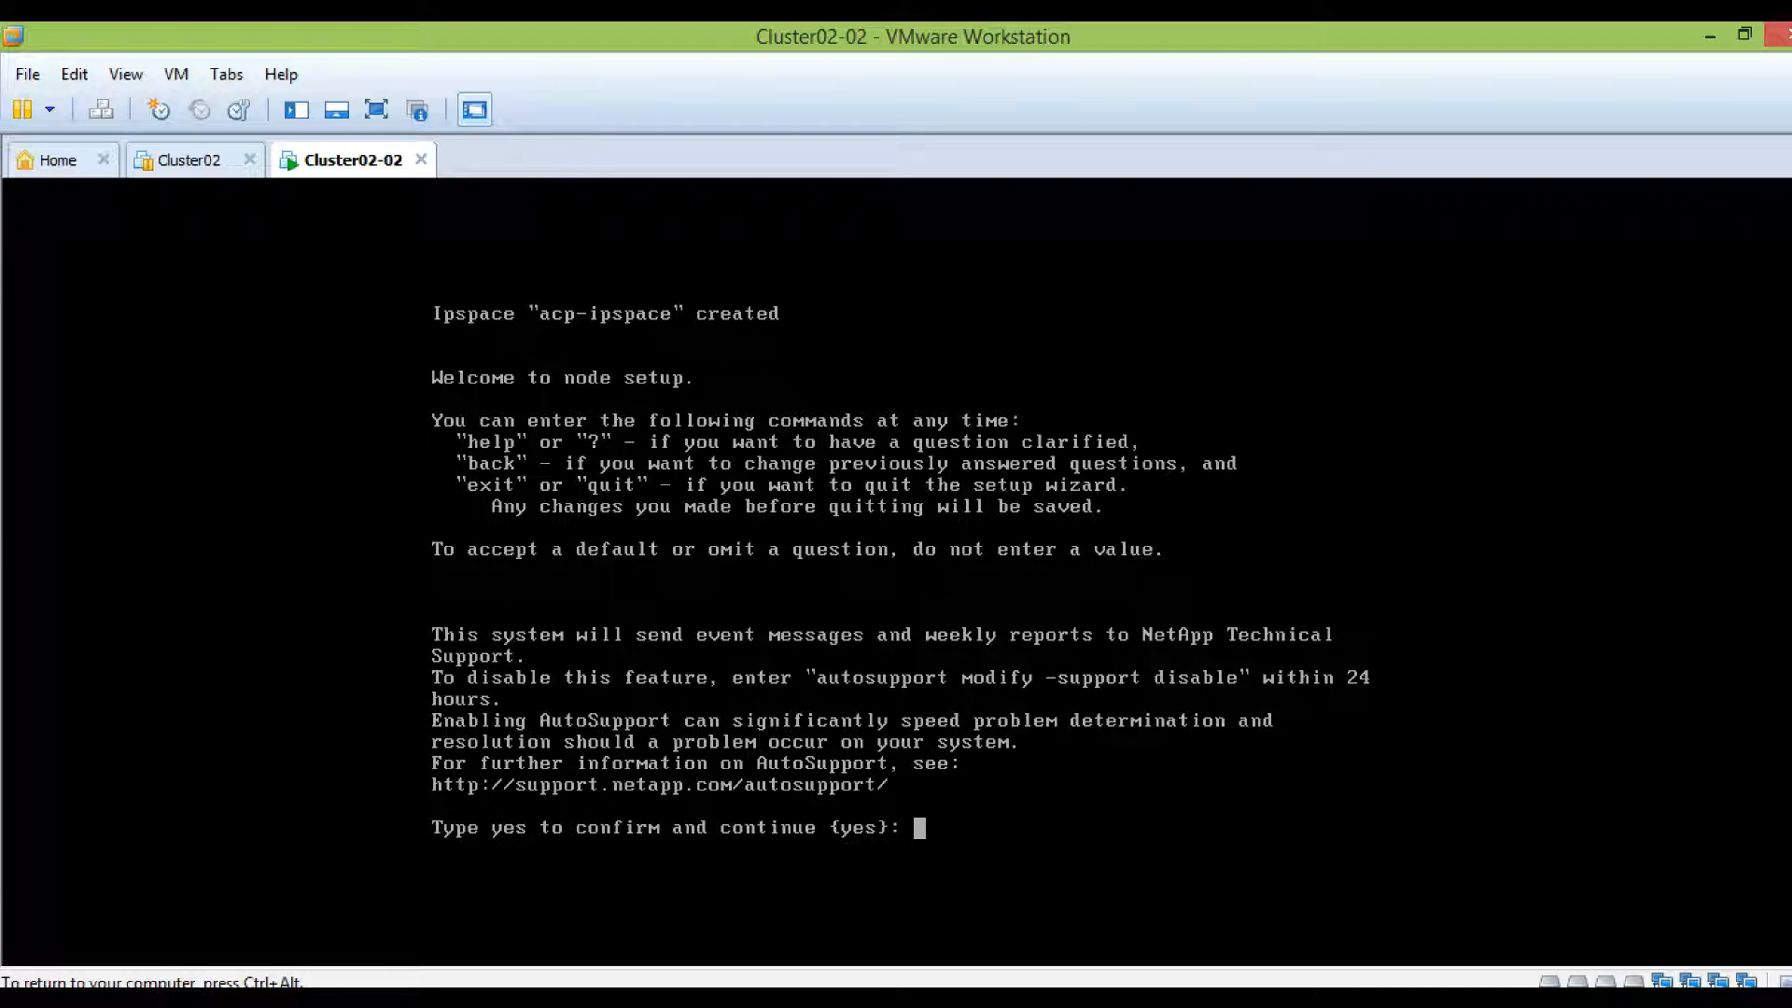
Exit the node setup wizard unconfigured and log in as admin to the clustershell
text(exit)
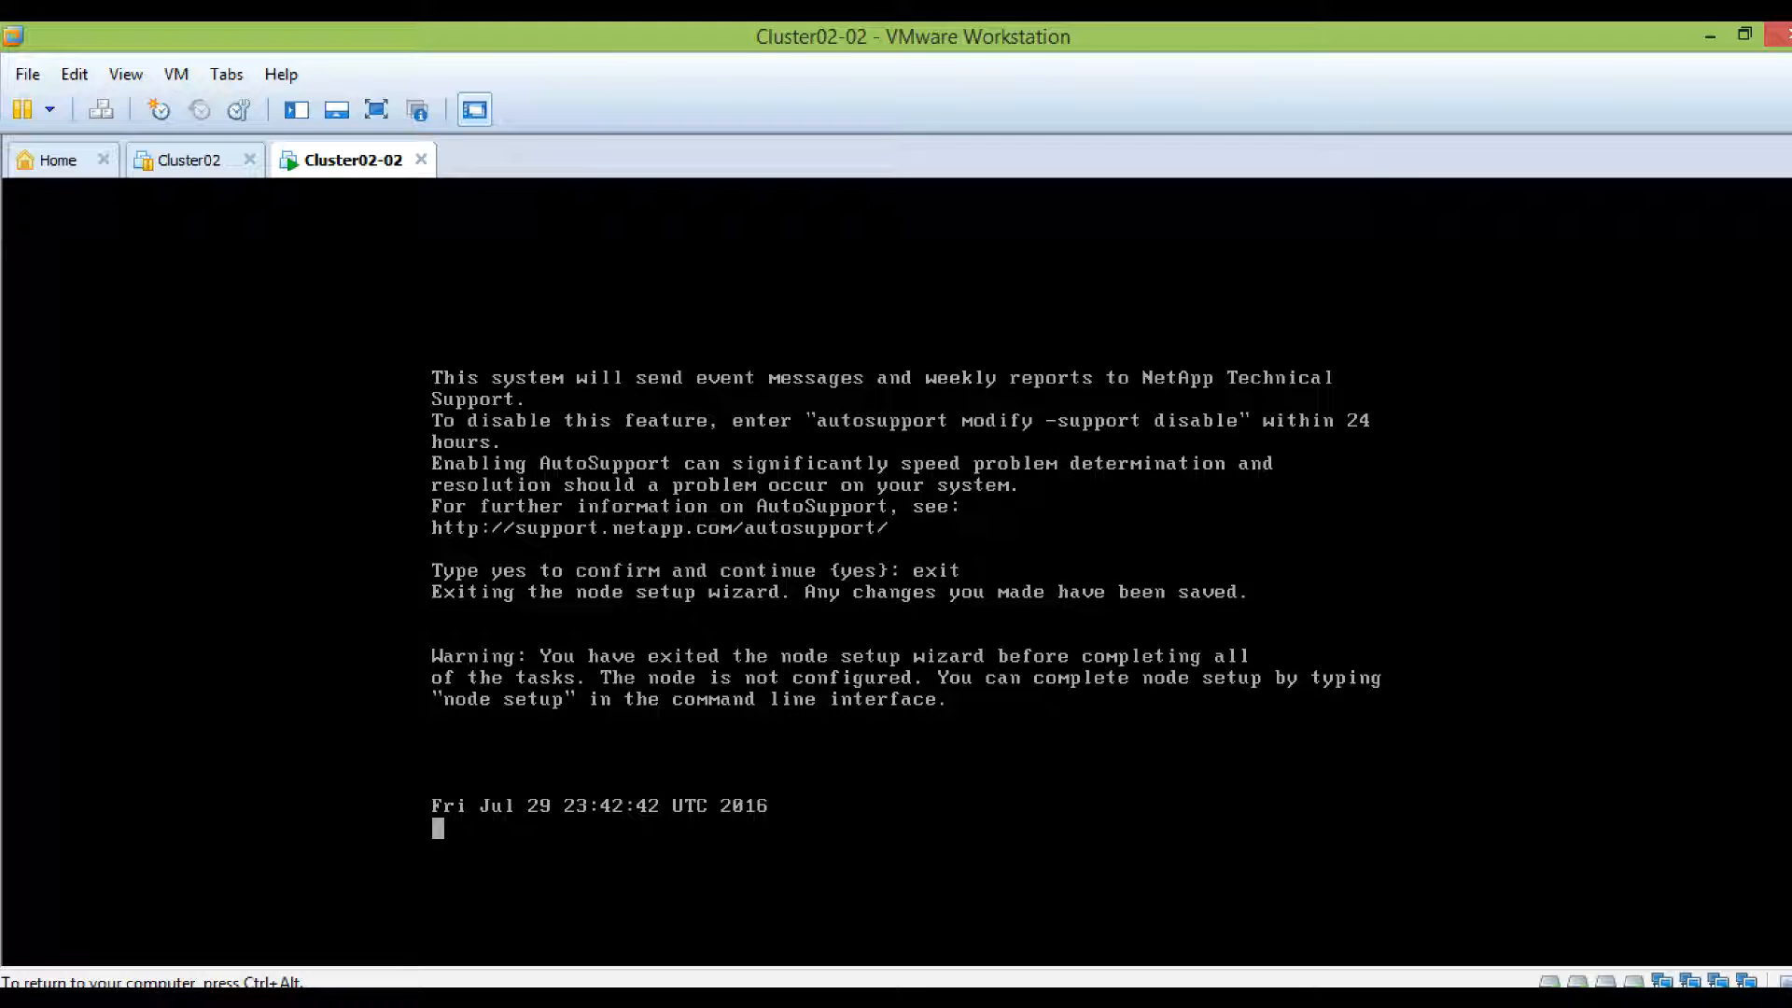
text(a)
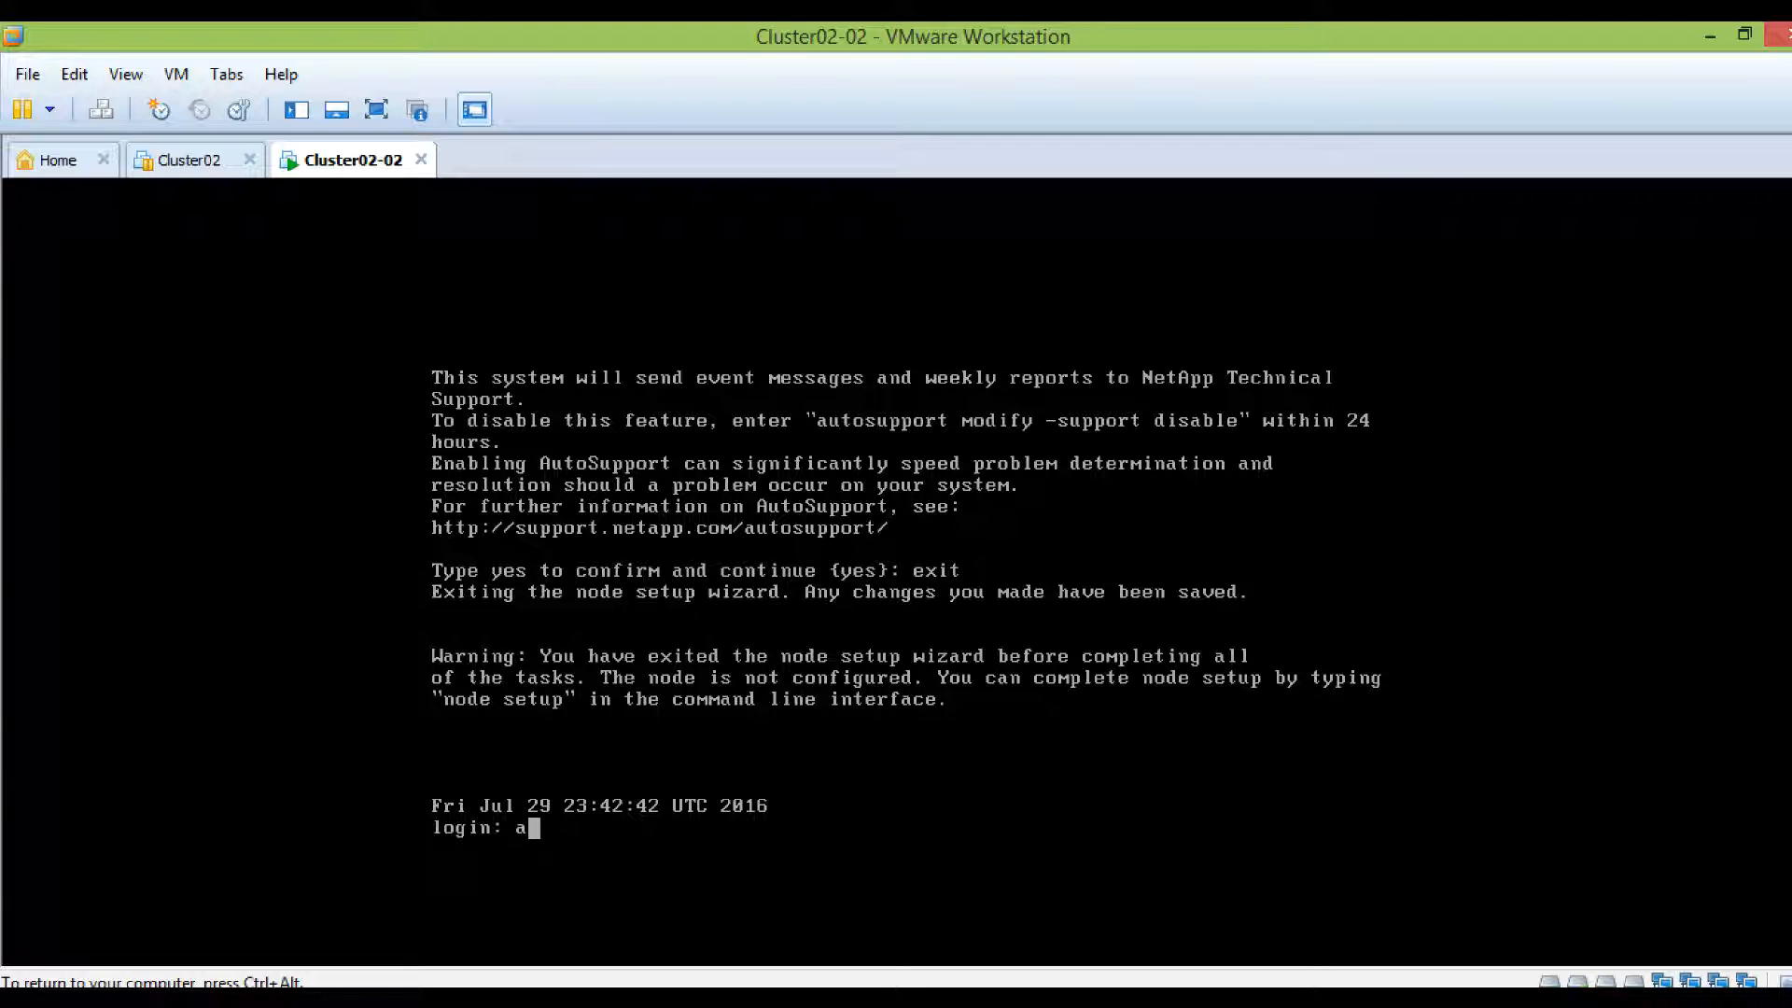
text(dmin)
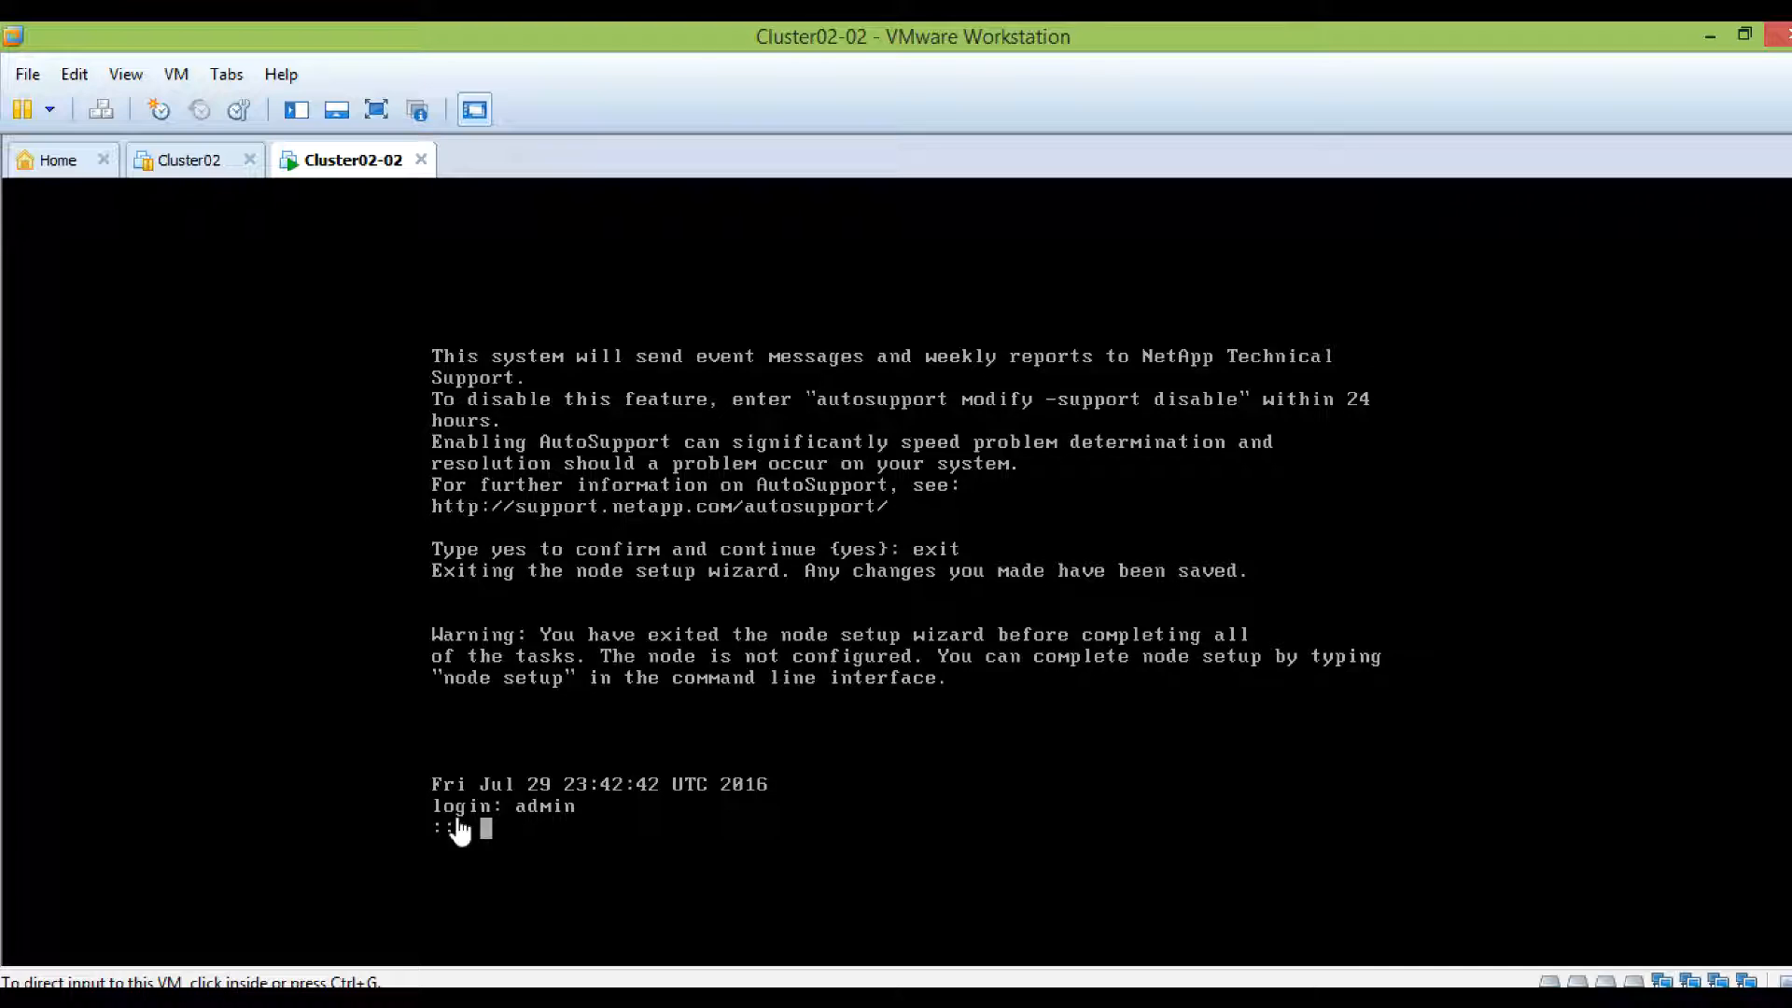
click(480, 827)
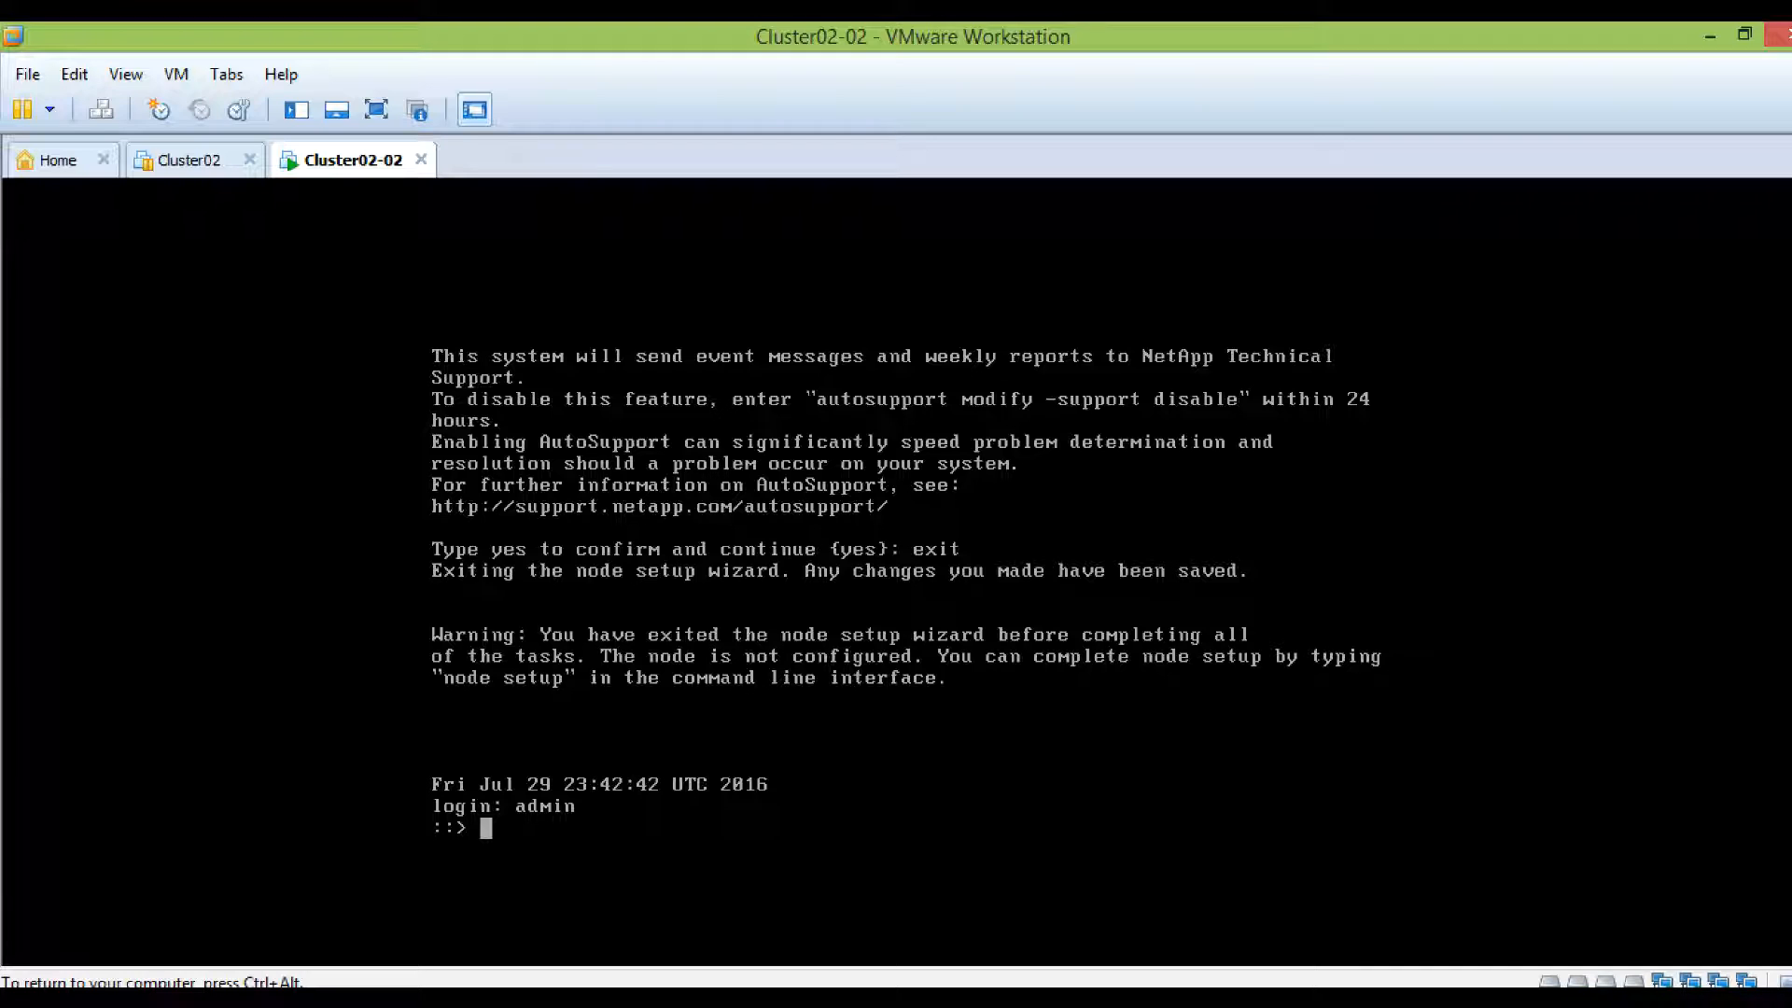
Run cluster setup, answer join and accept the default cluster network settings
text(clsuter setup)
text(cluster setup)
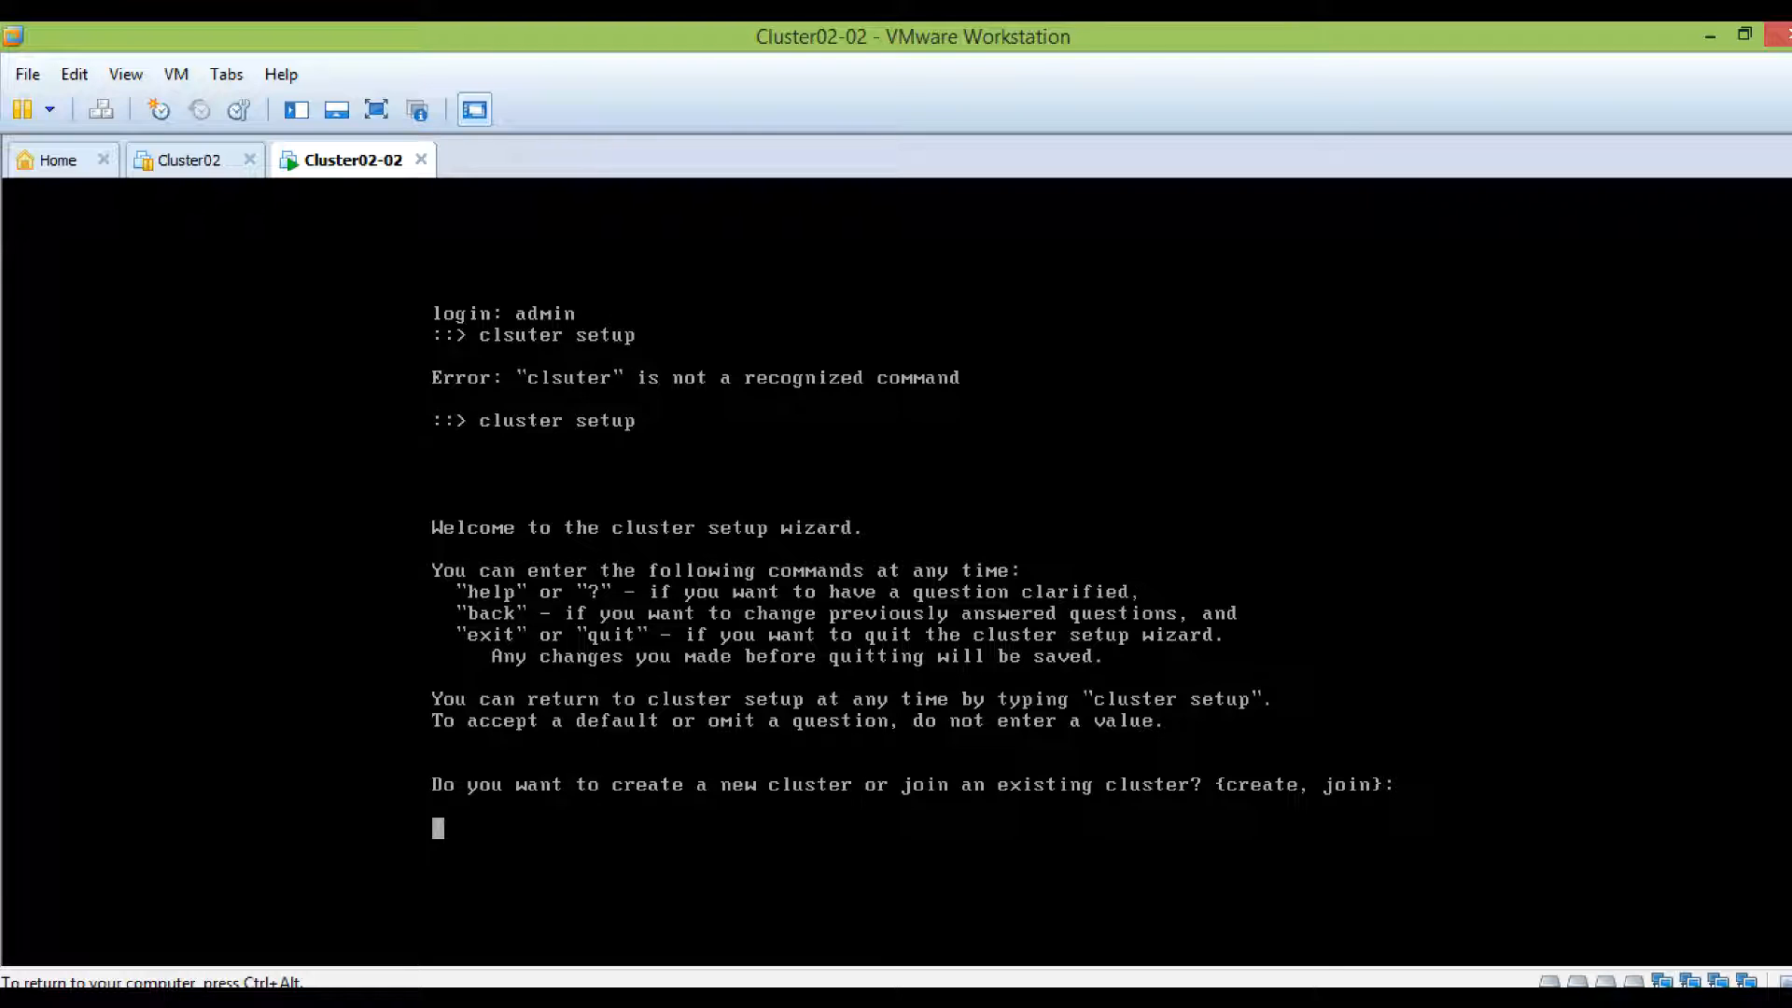
text(join)
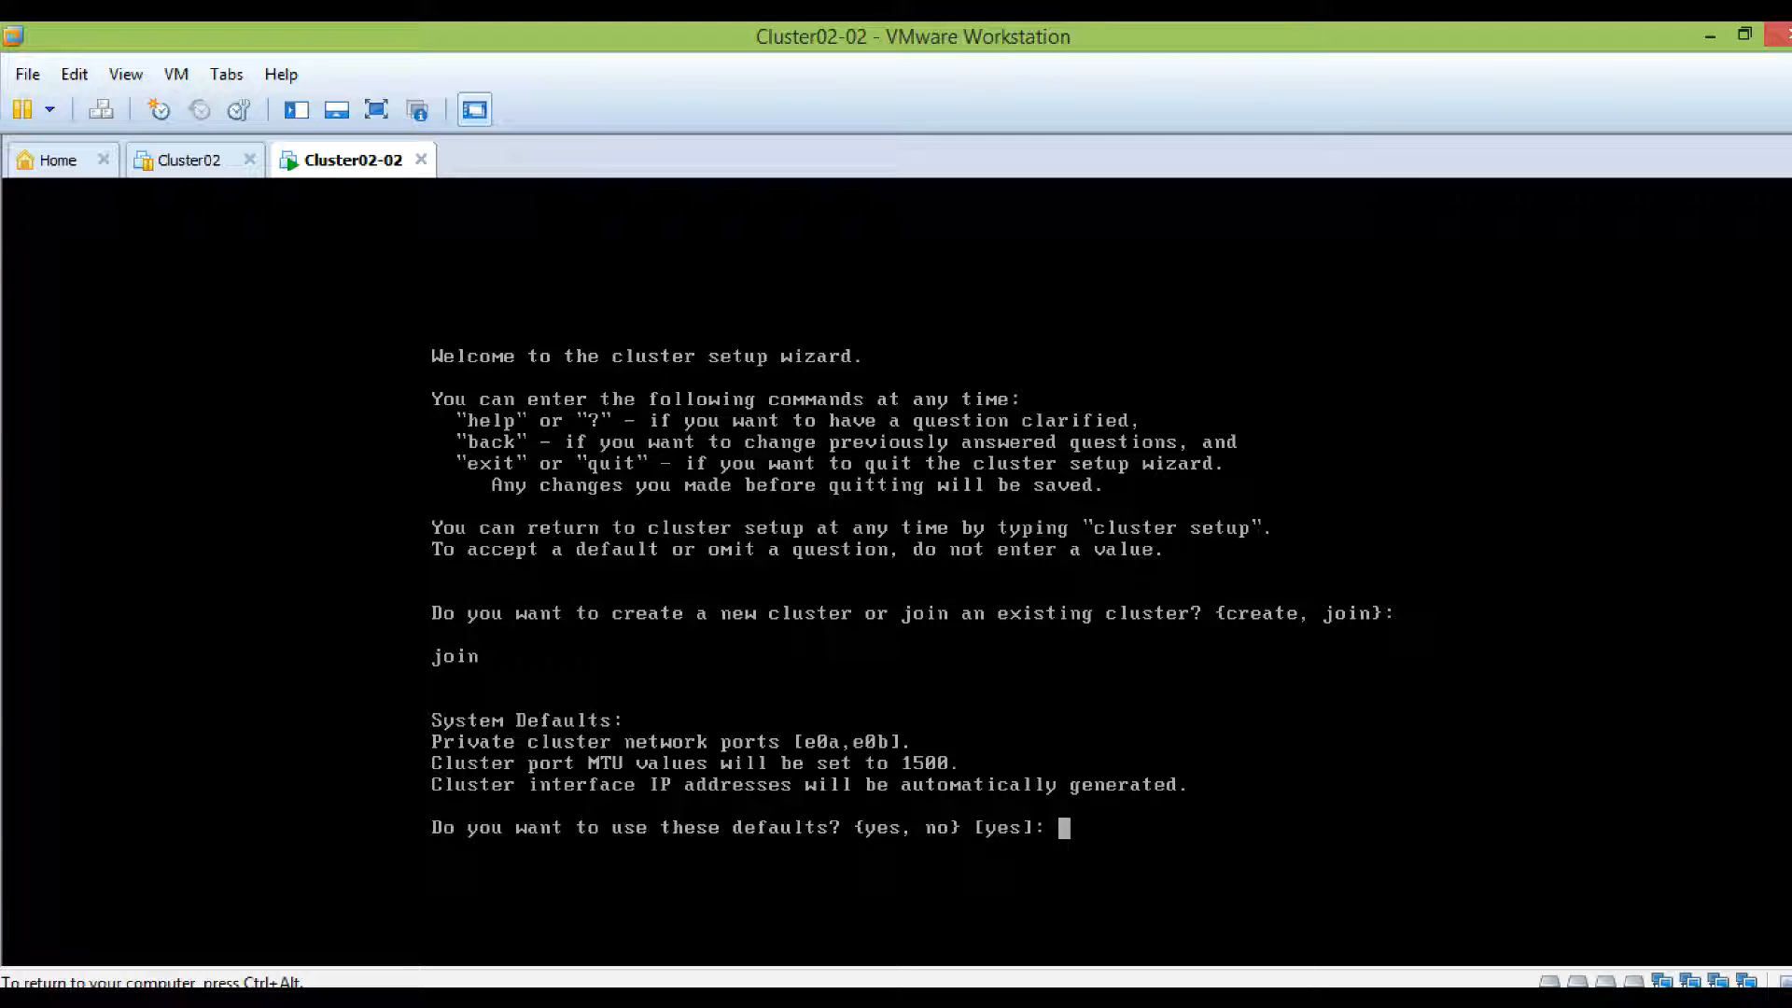
key(enter)
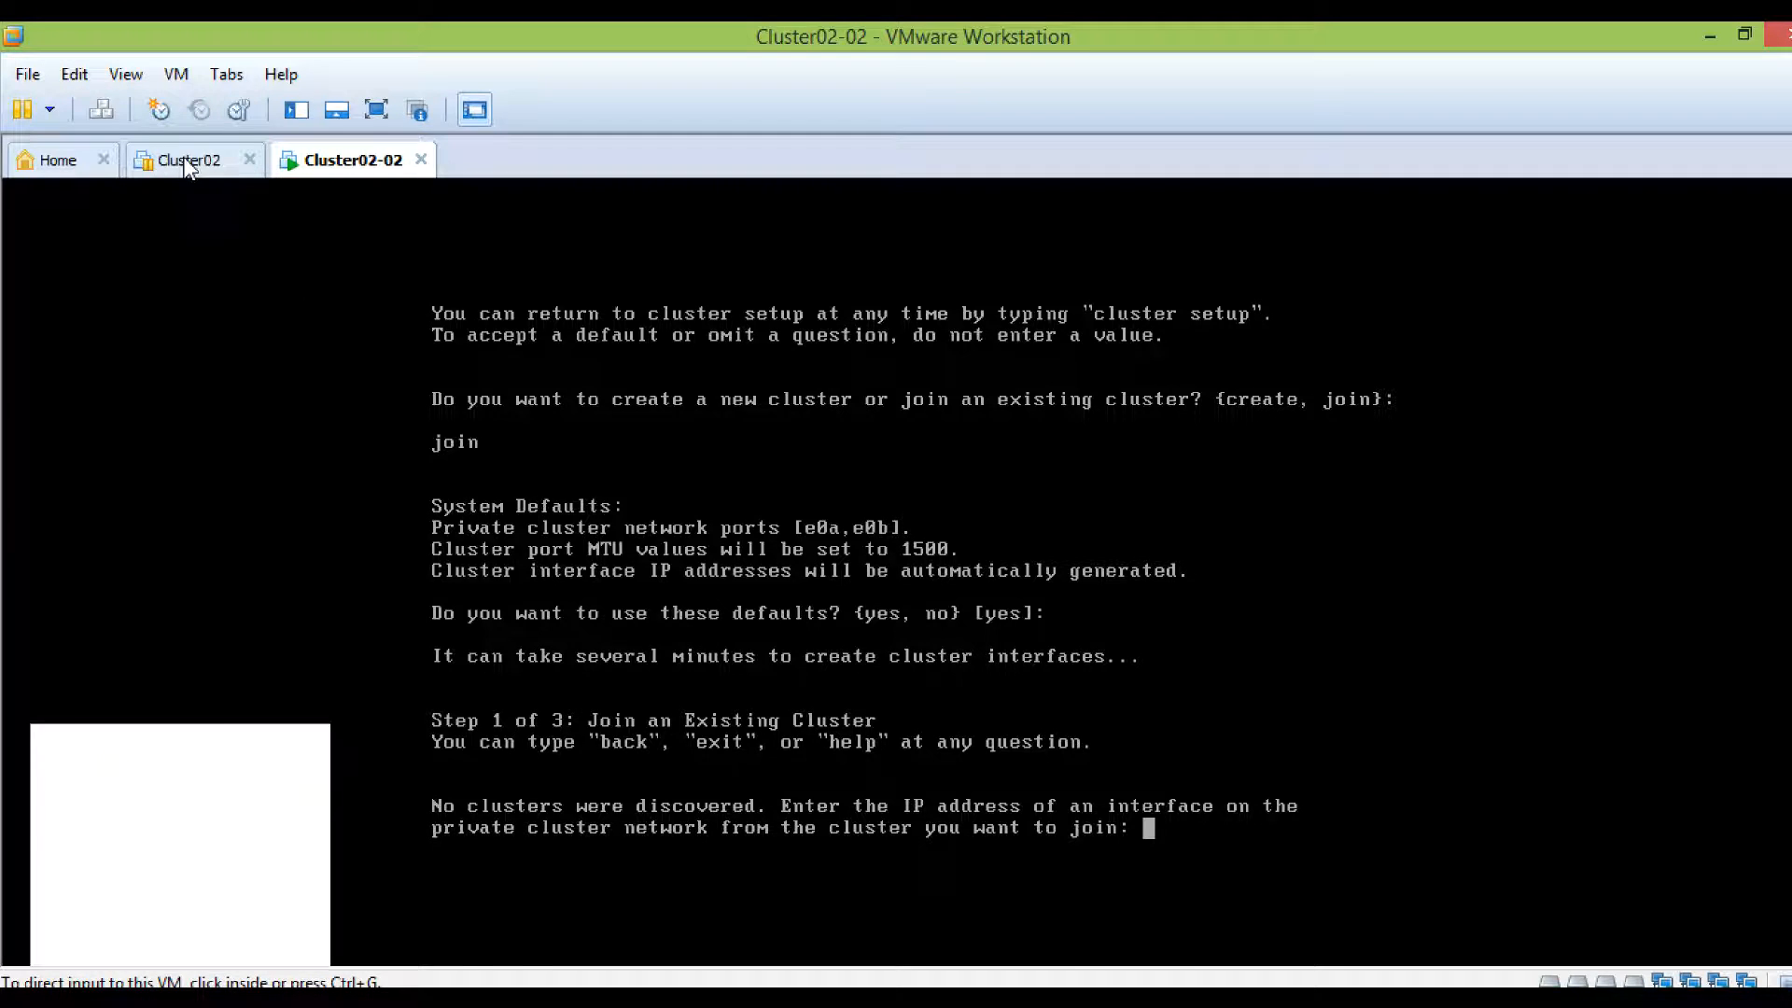
Resume the suspended Cluster02 VM and log in as admin
click(188, 159)
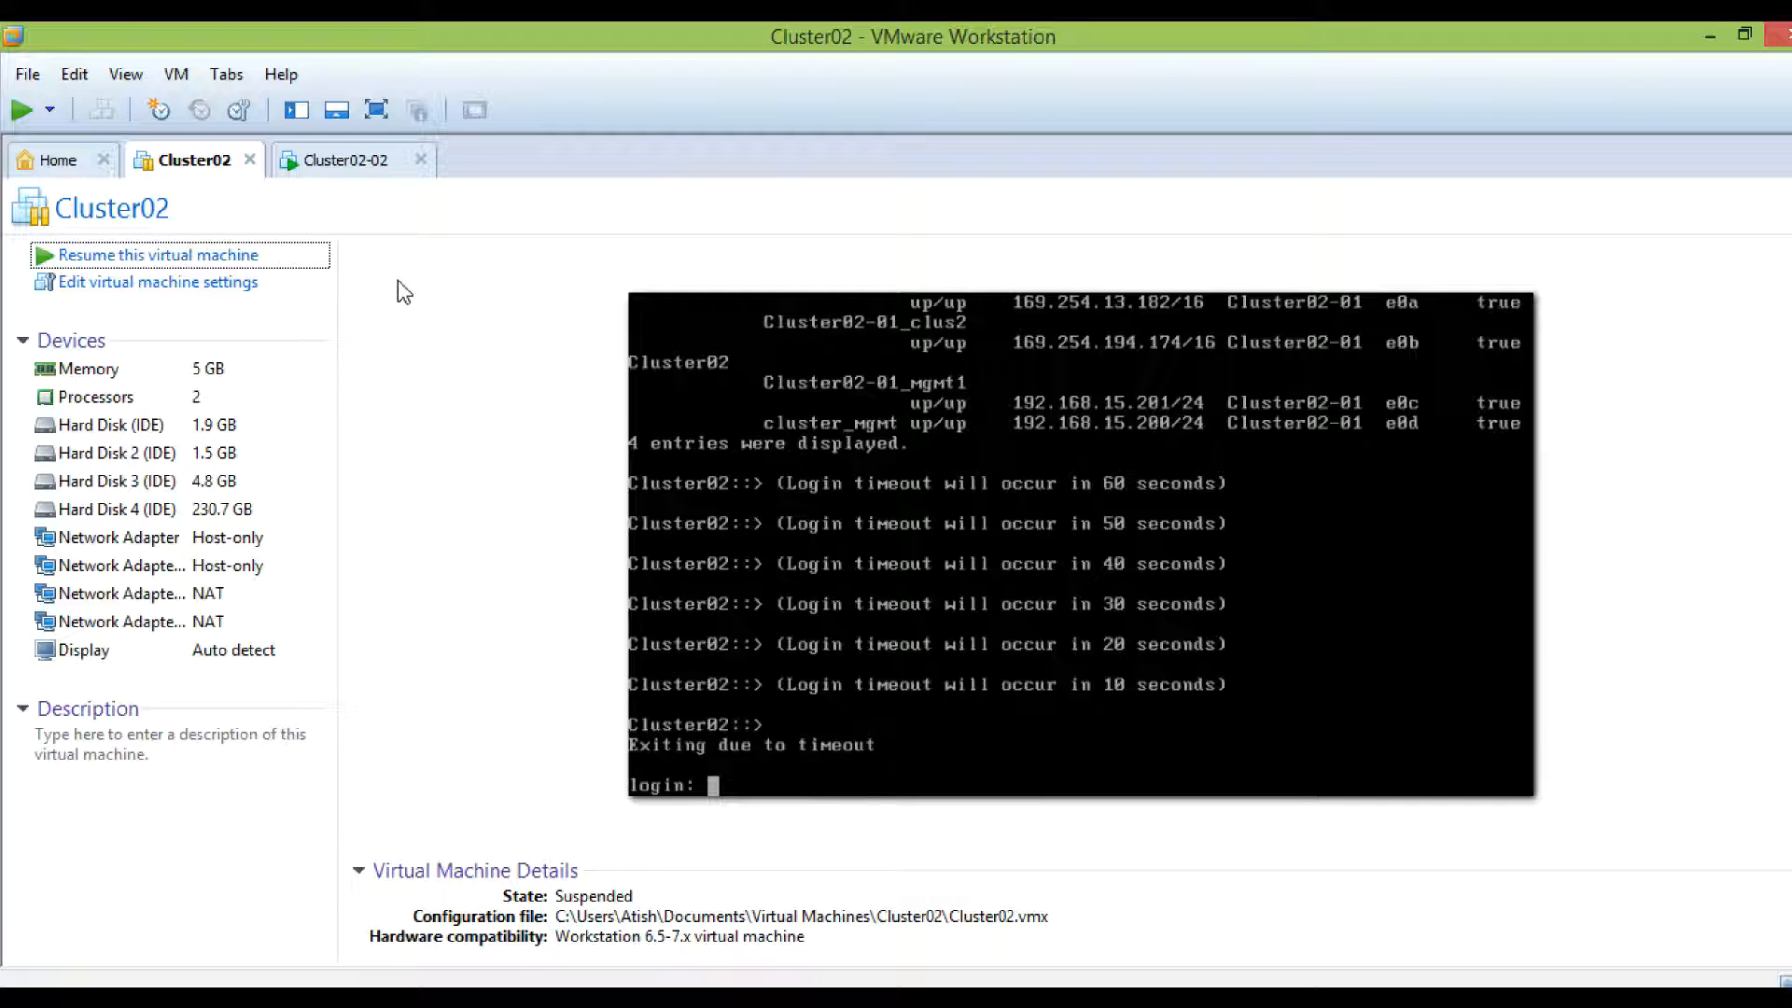
mouse_move(194, 262)
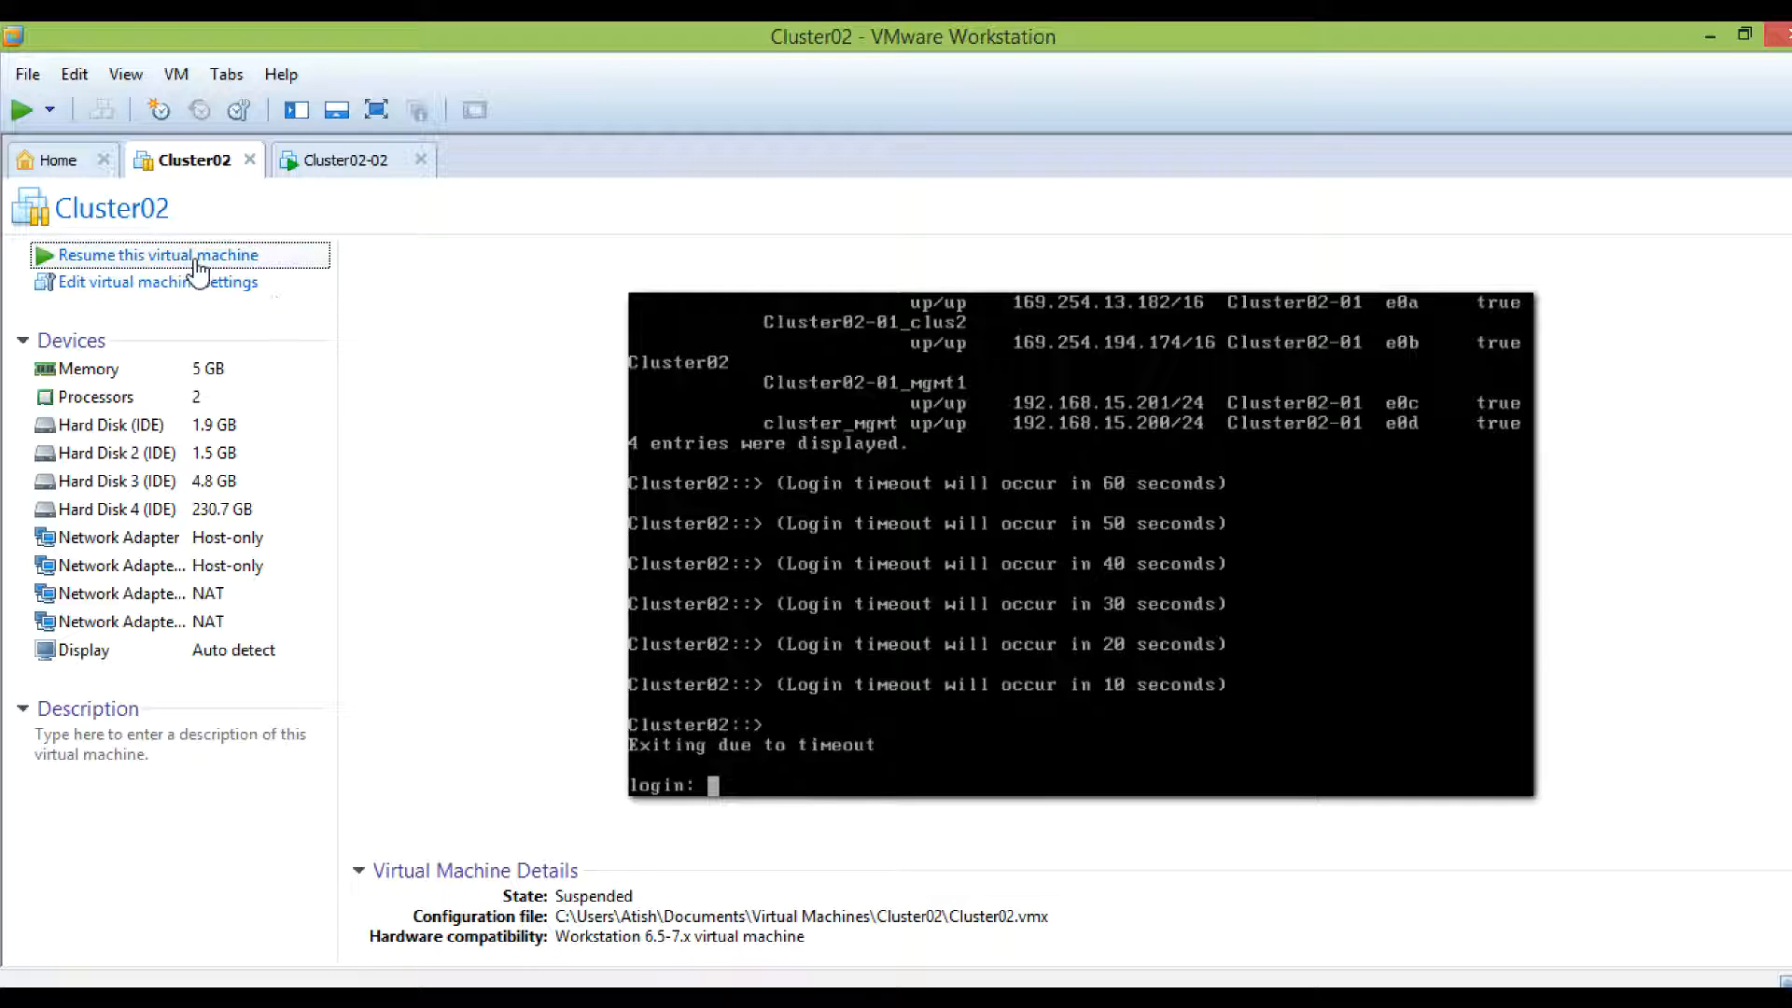
click(157, 256)
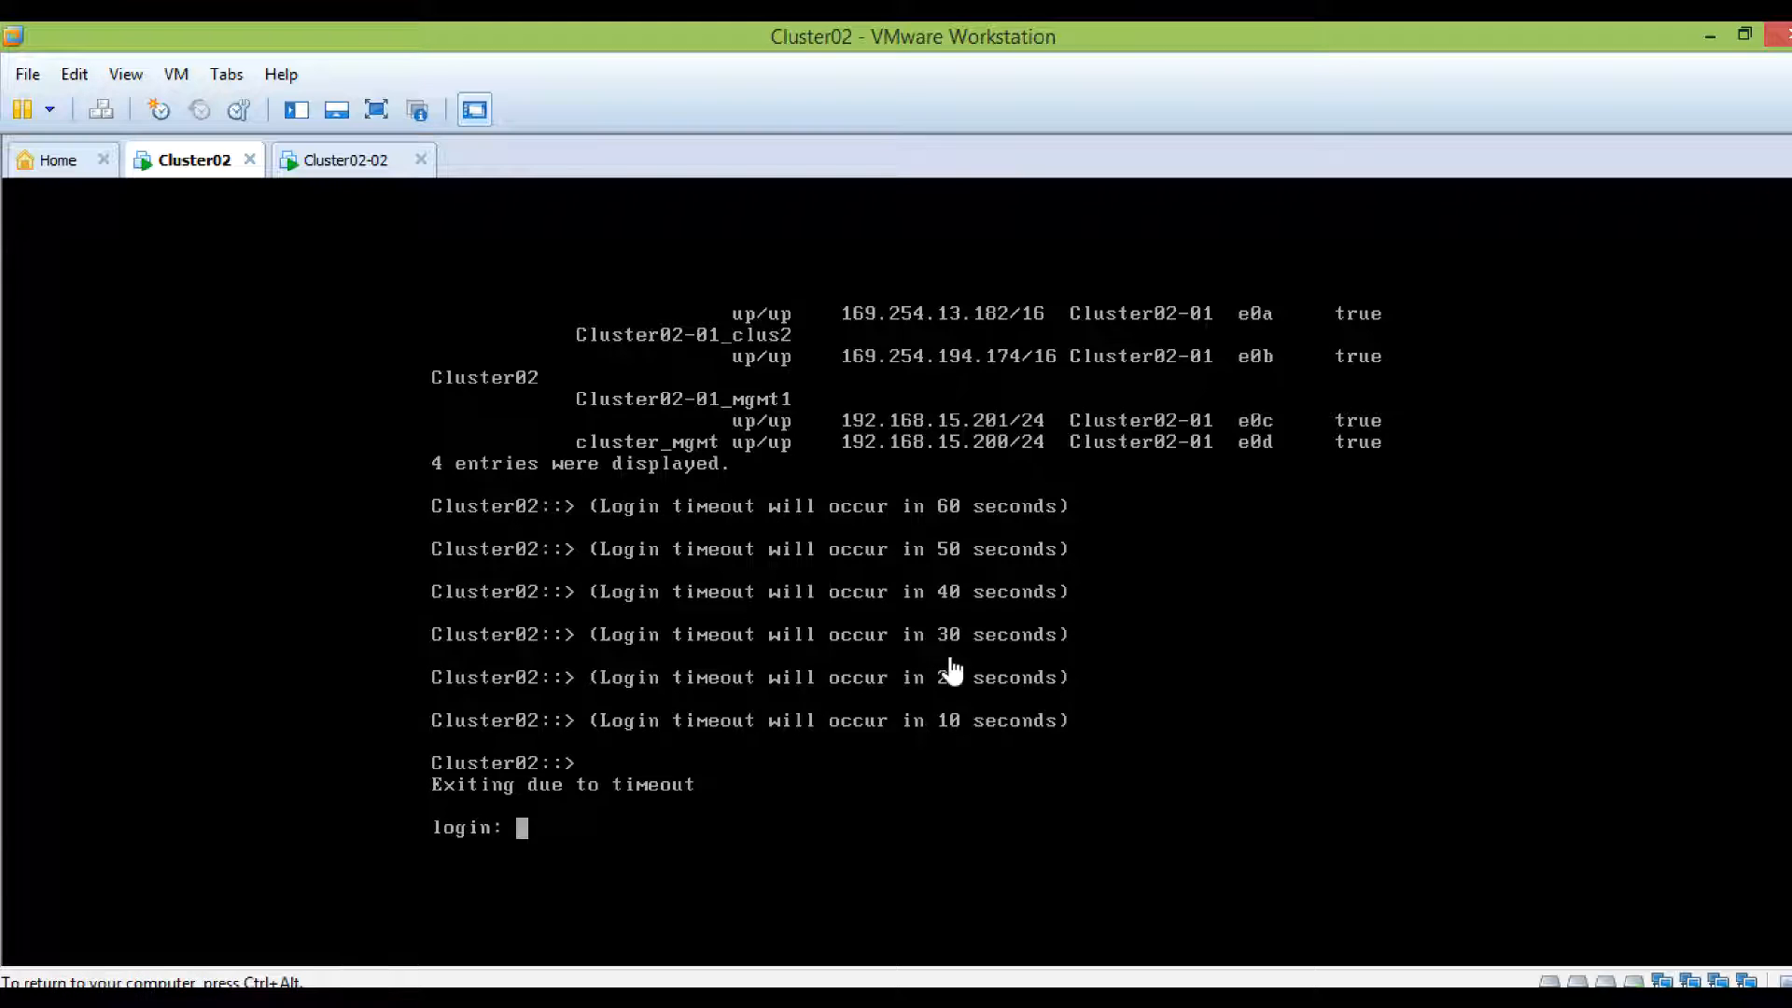
text(admin)
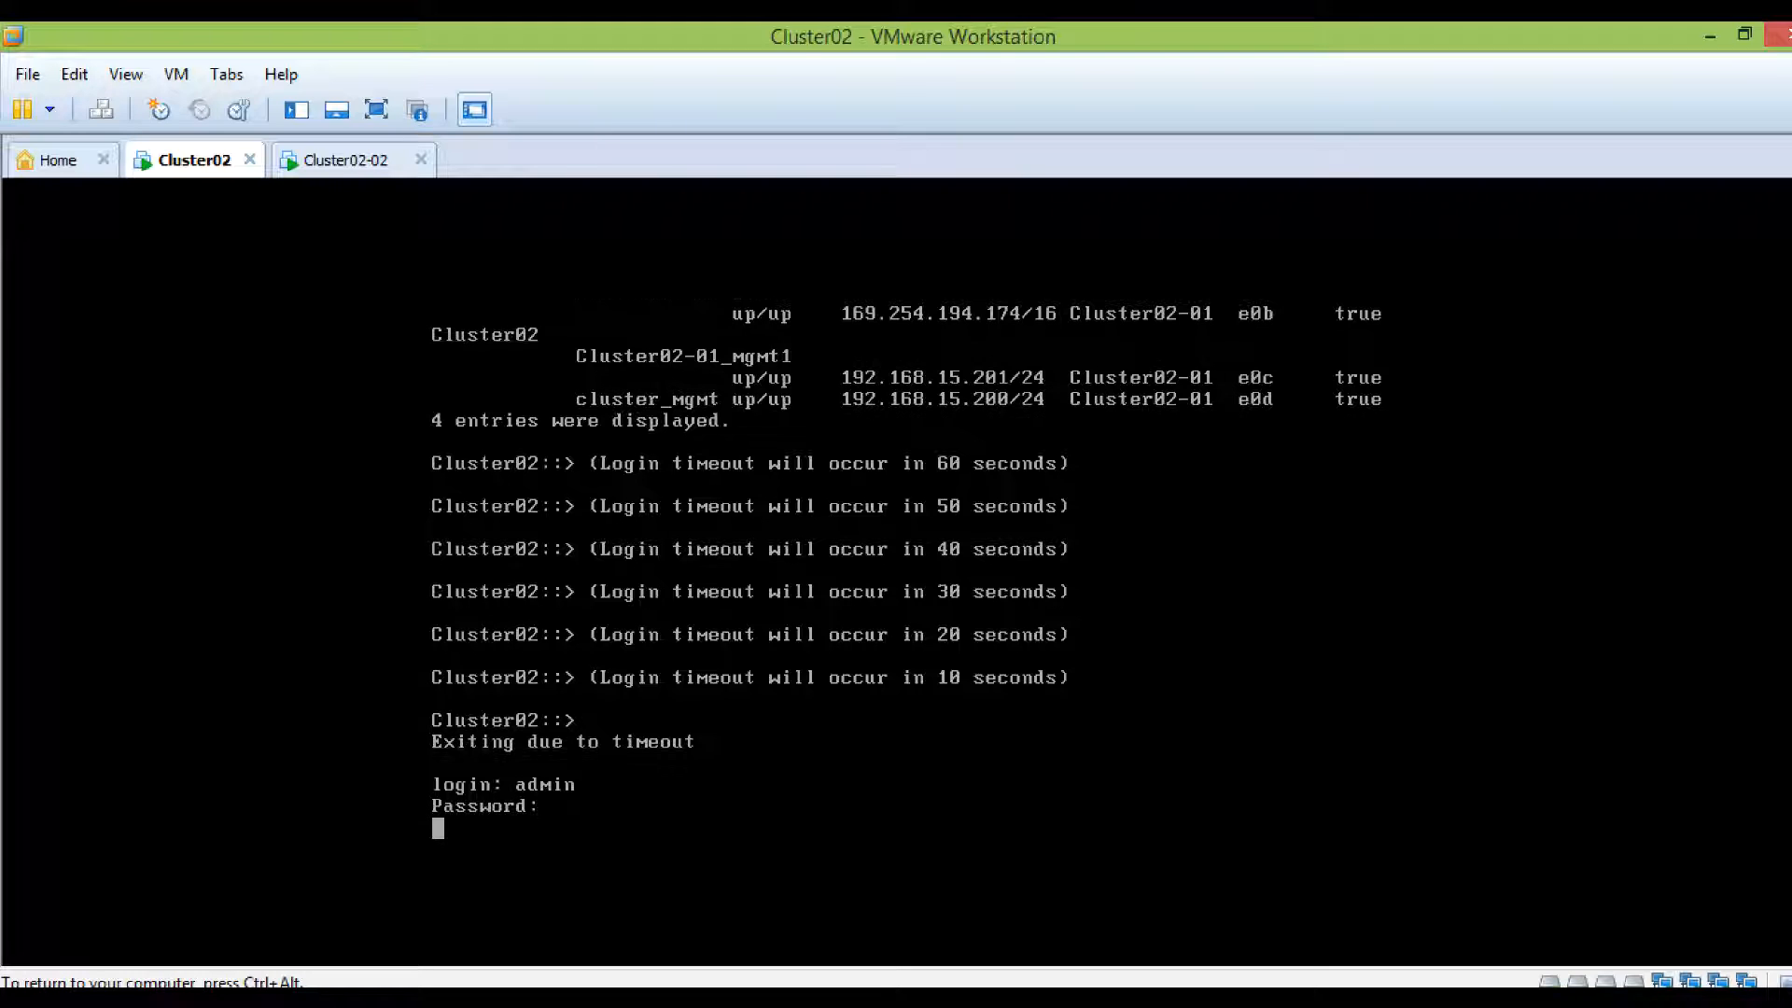
Run net int show on Cluster02 to list its interfaces and cluster IPs
text(net)
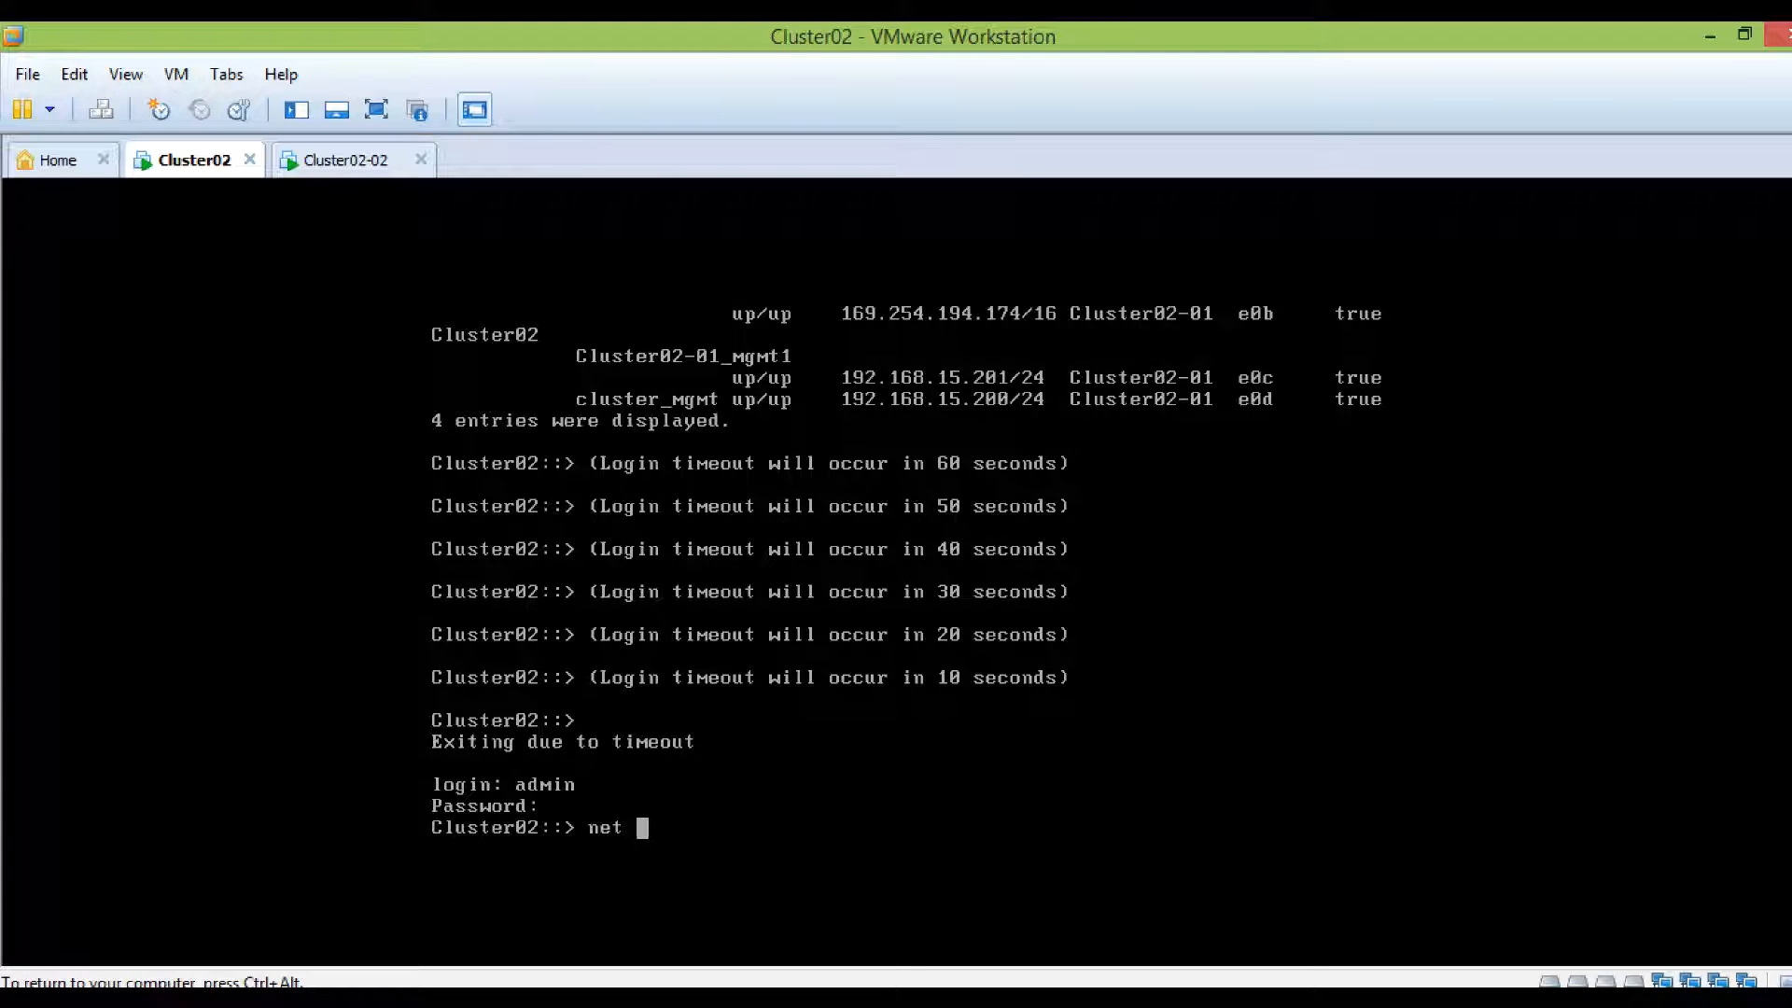
text(intshow)
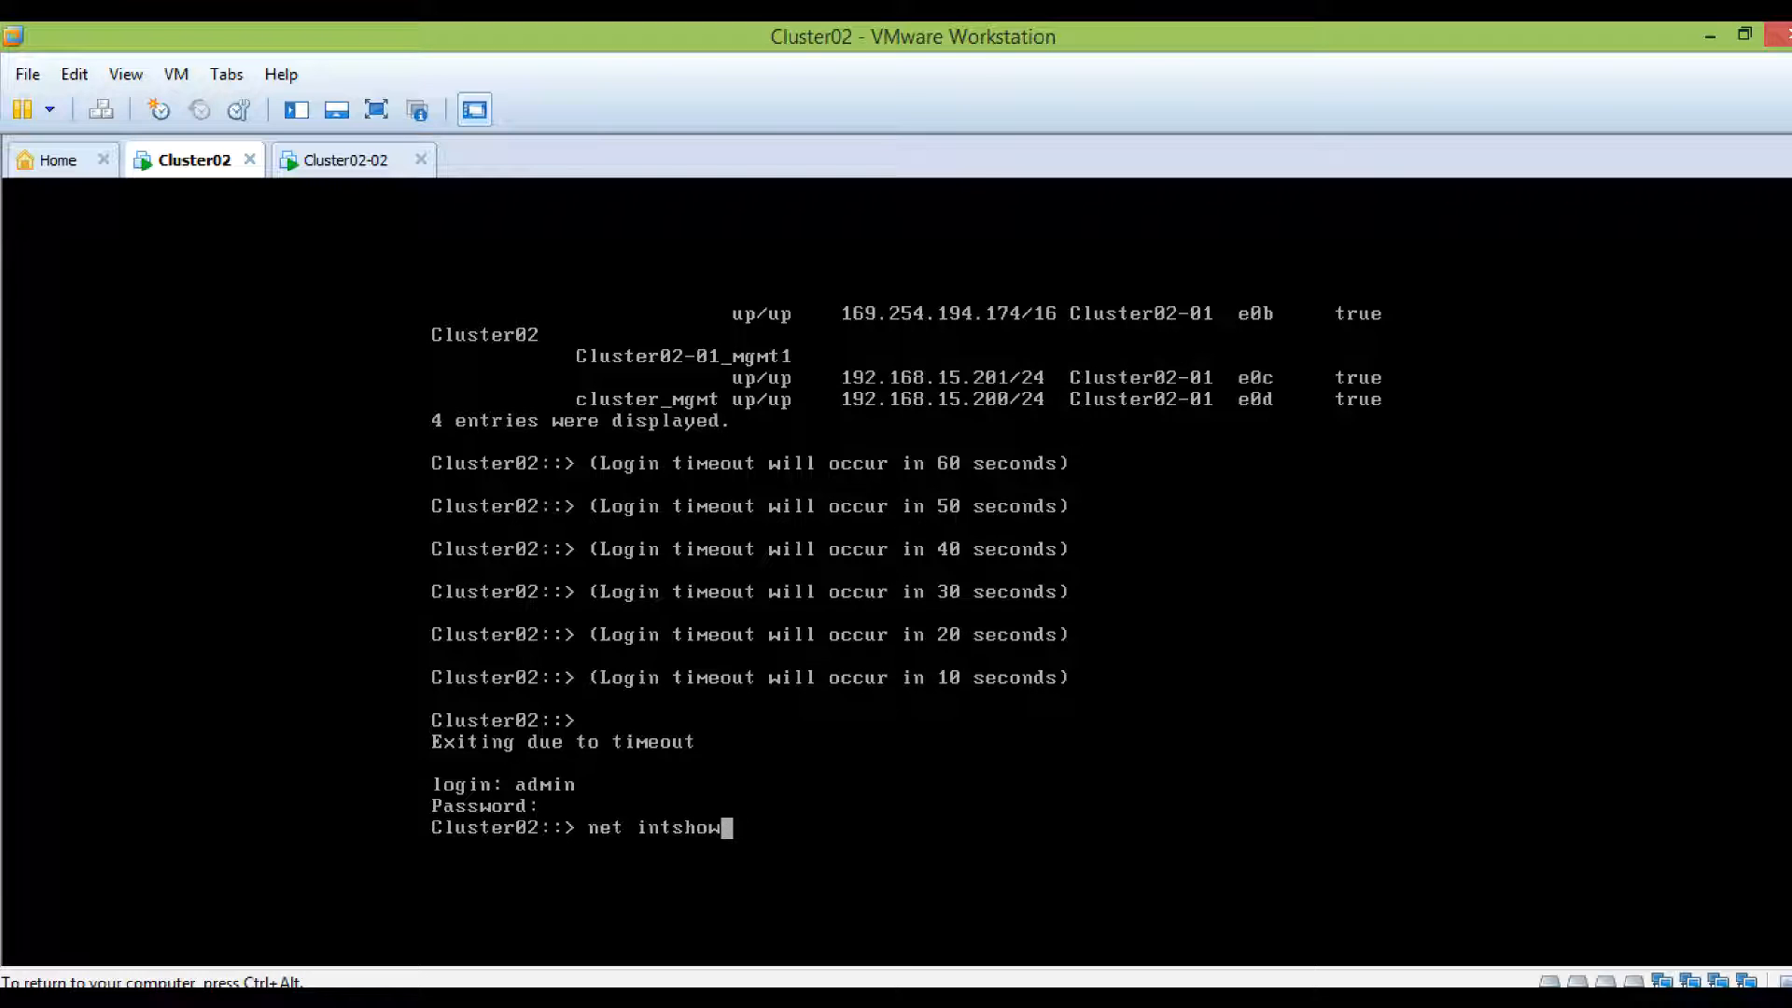
key(enter)
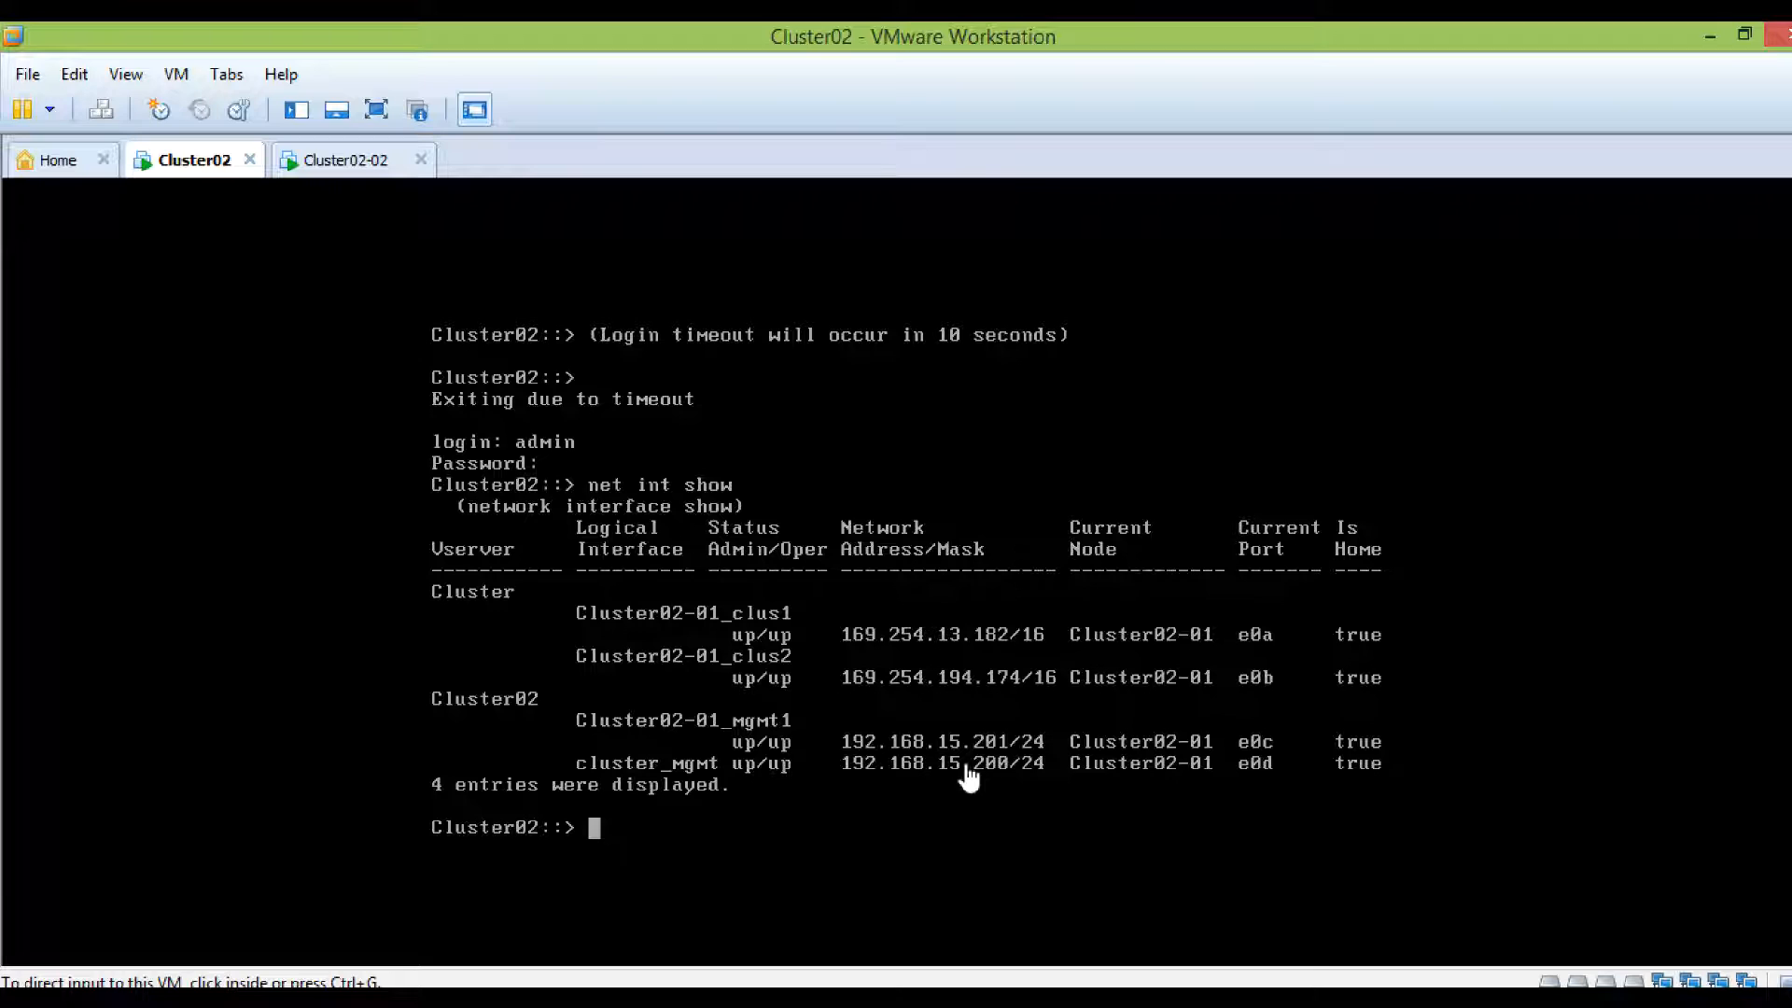
mouse_move(303, 192)
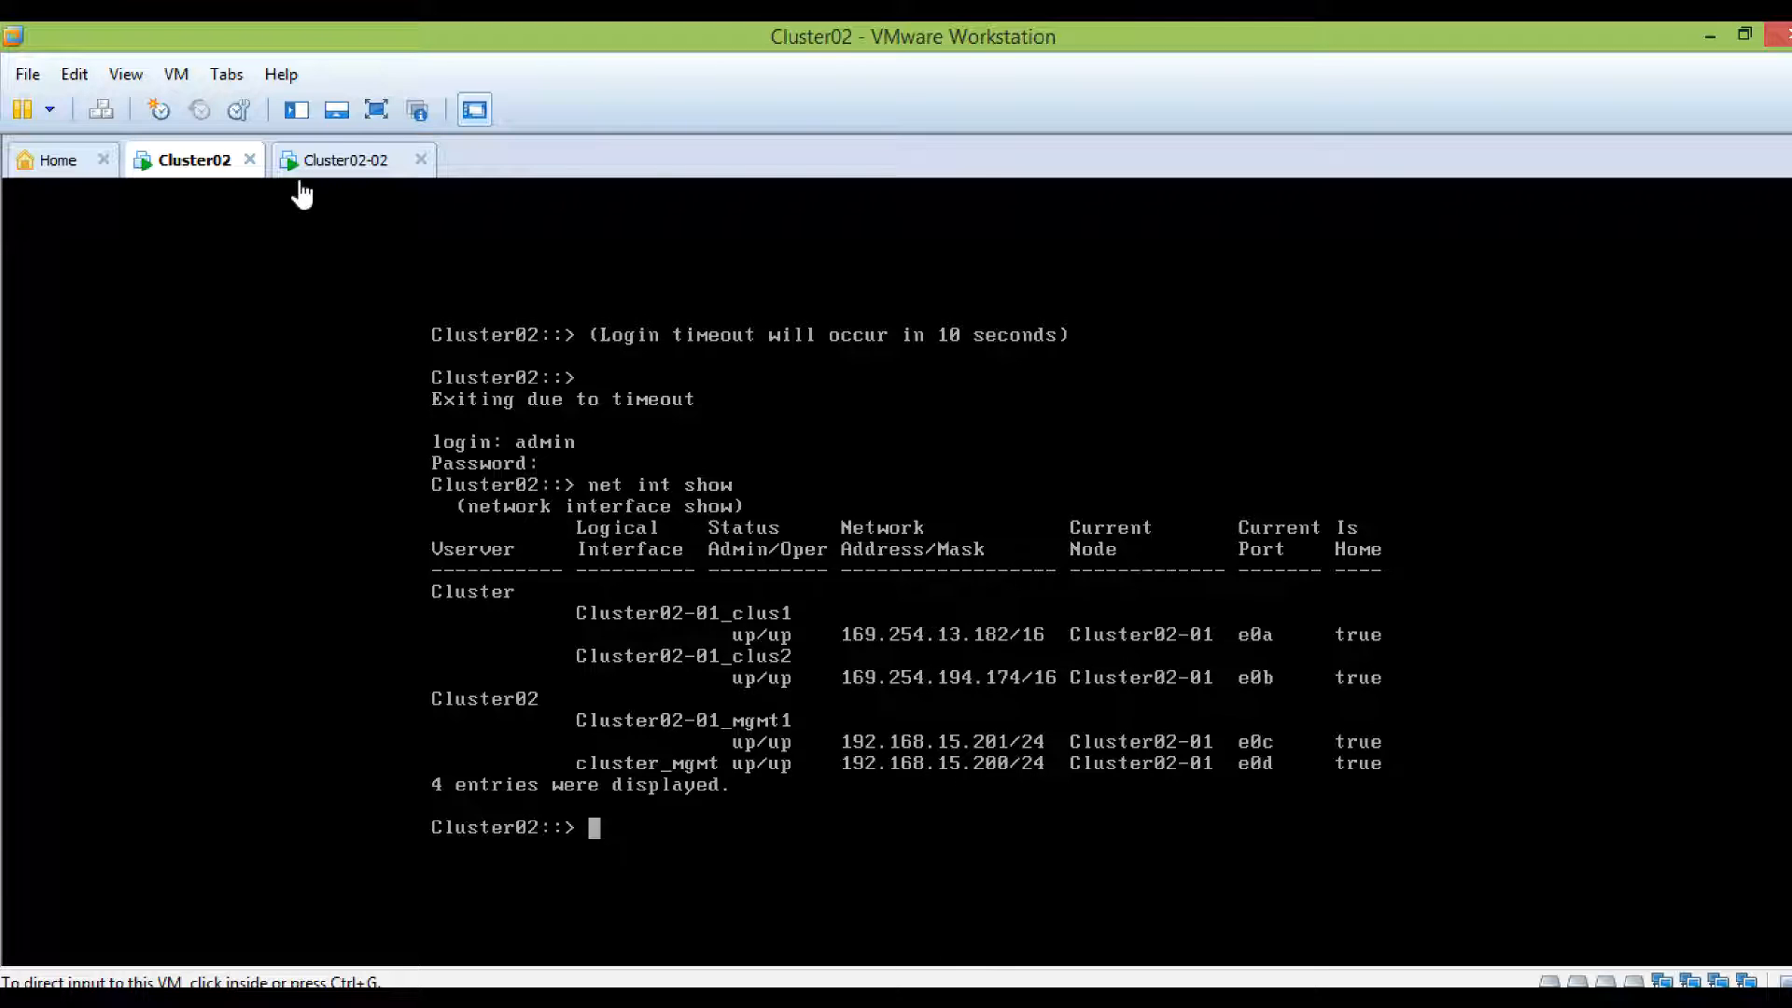
On Cluster02-02 enter cluster interface IP 192.168.15.200 and confirm cluster name Cluster02
click(343, 159)
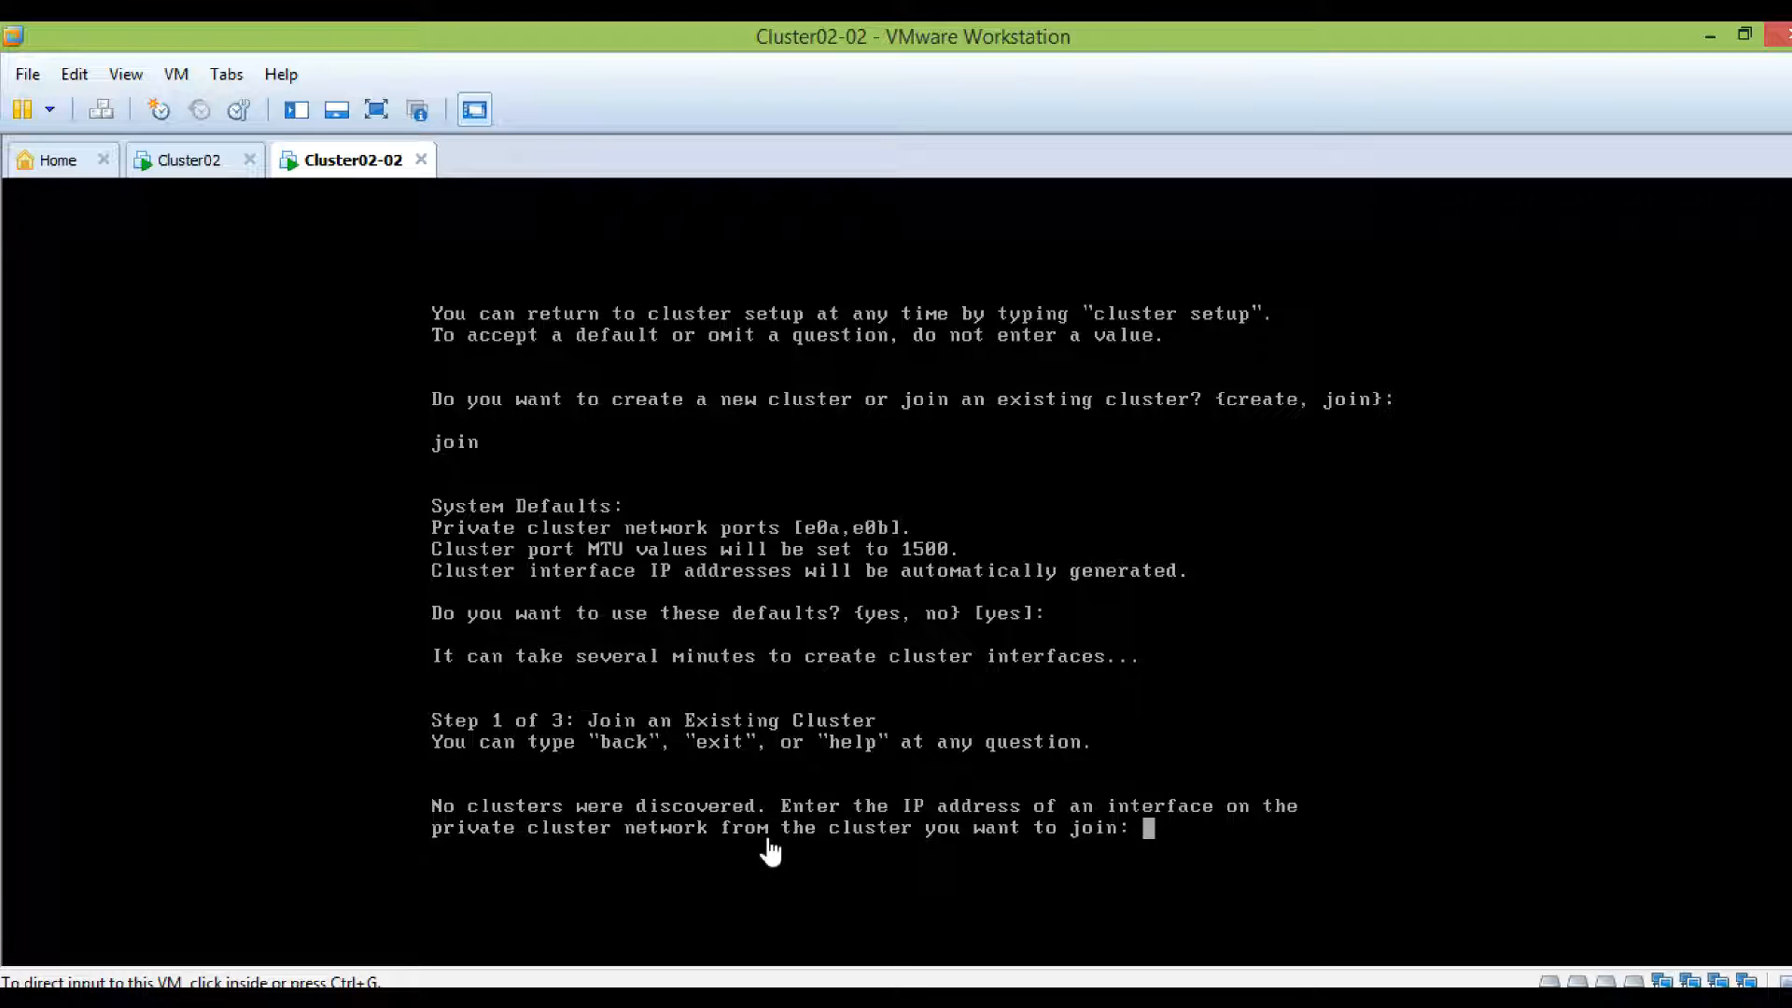
text(192.168.15.200)
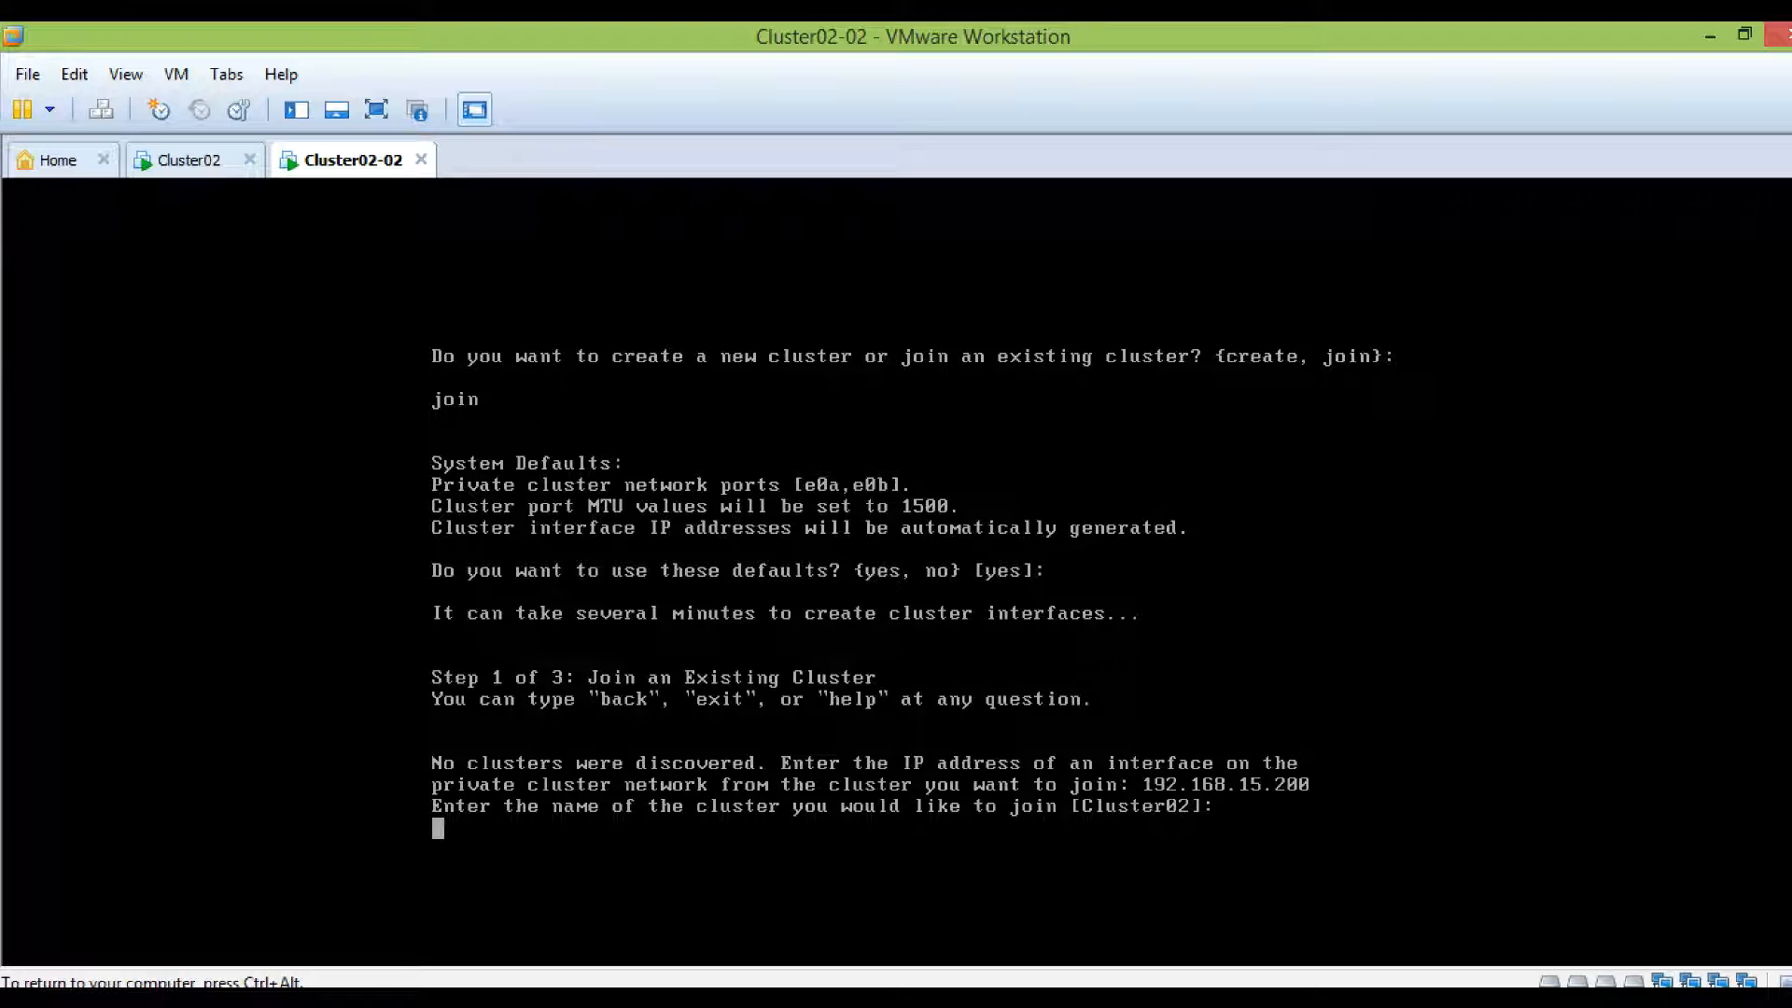
text(Cluster02)
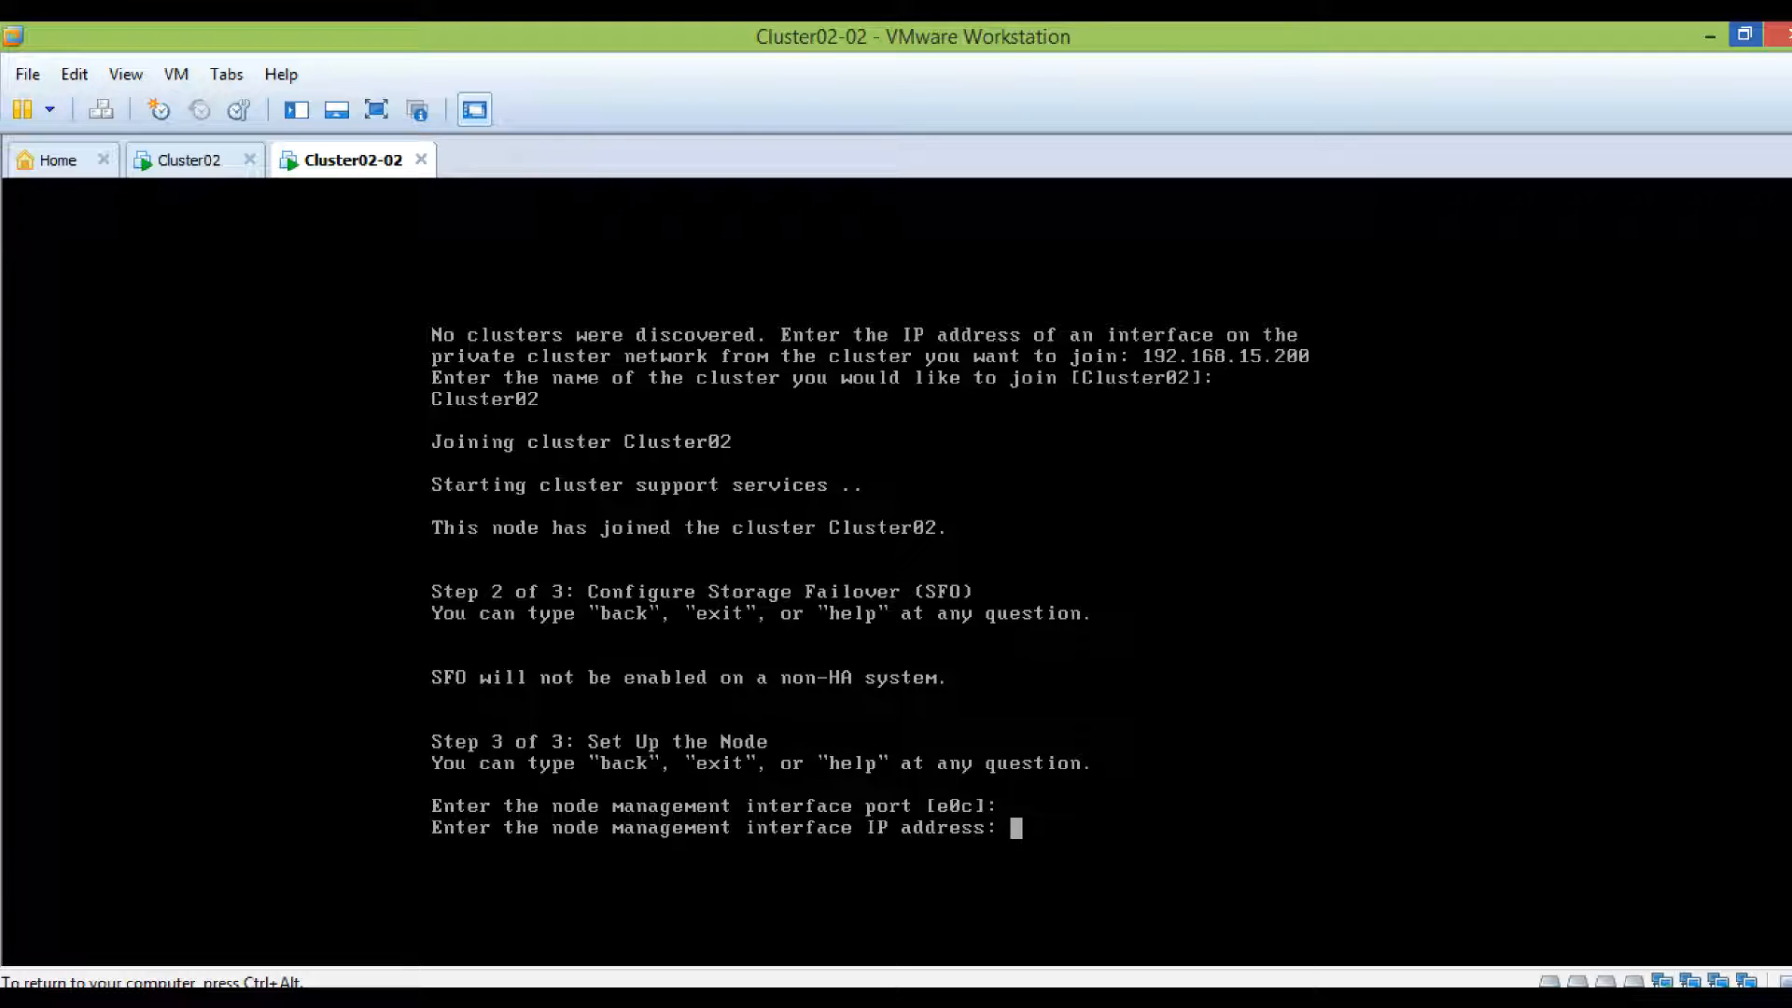
Set node management IP 192.168.15.204 on e0c with default netmask and gateway, finishing setup
text(192.)
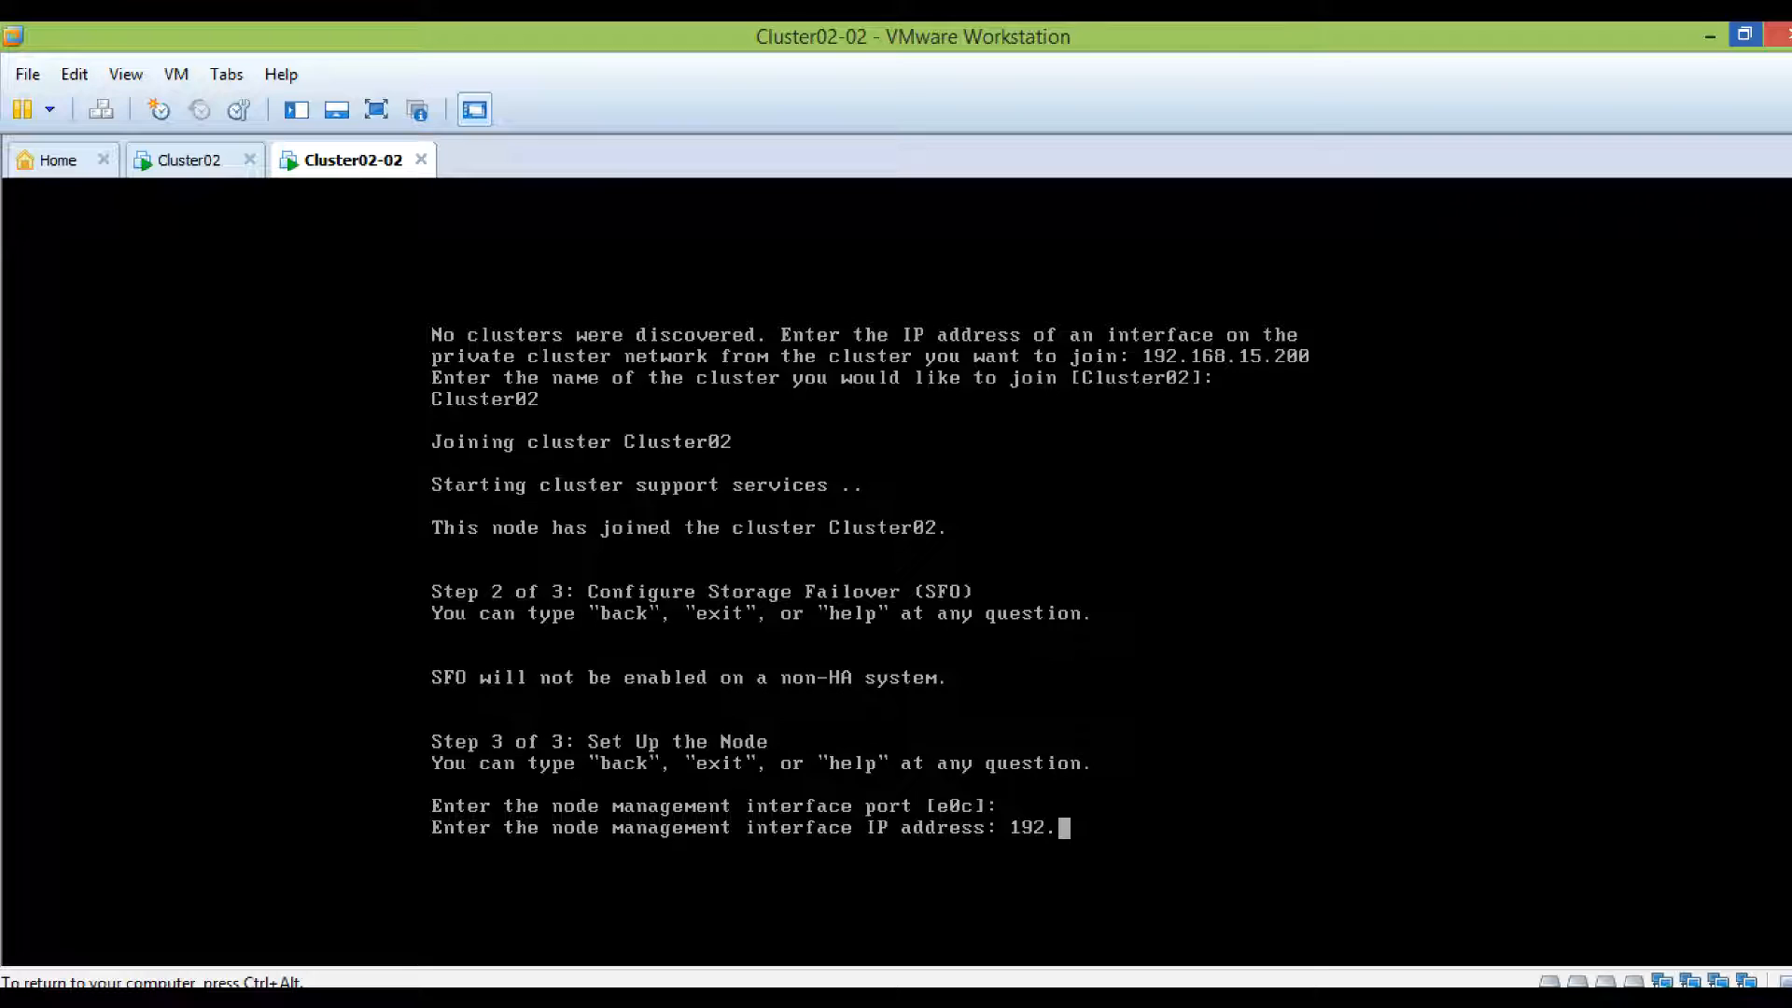
text(168.15.204)
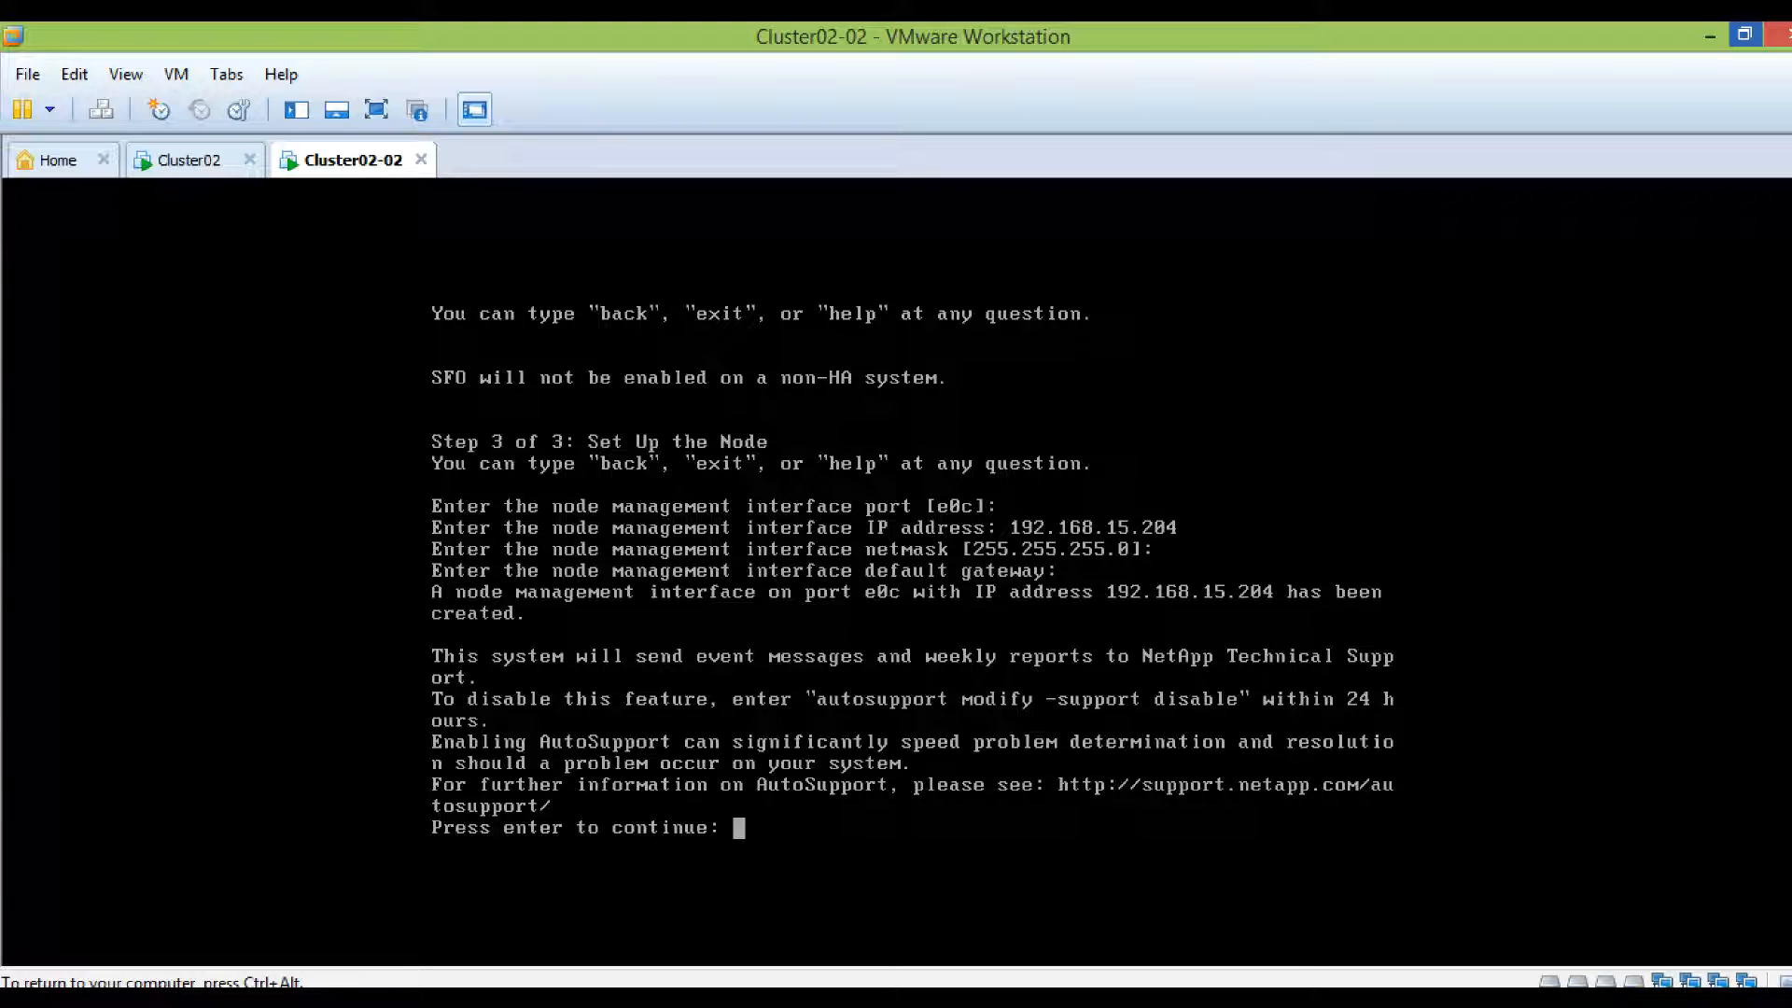
key(enter)
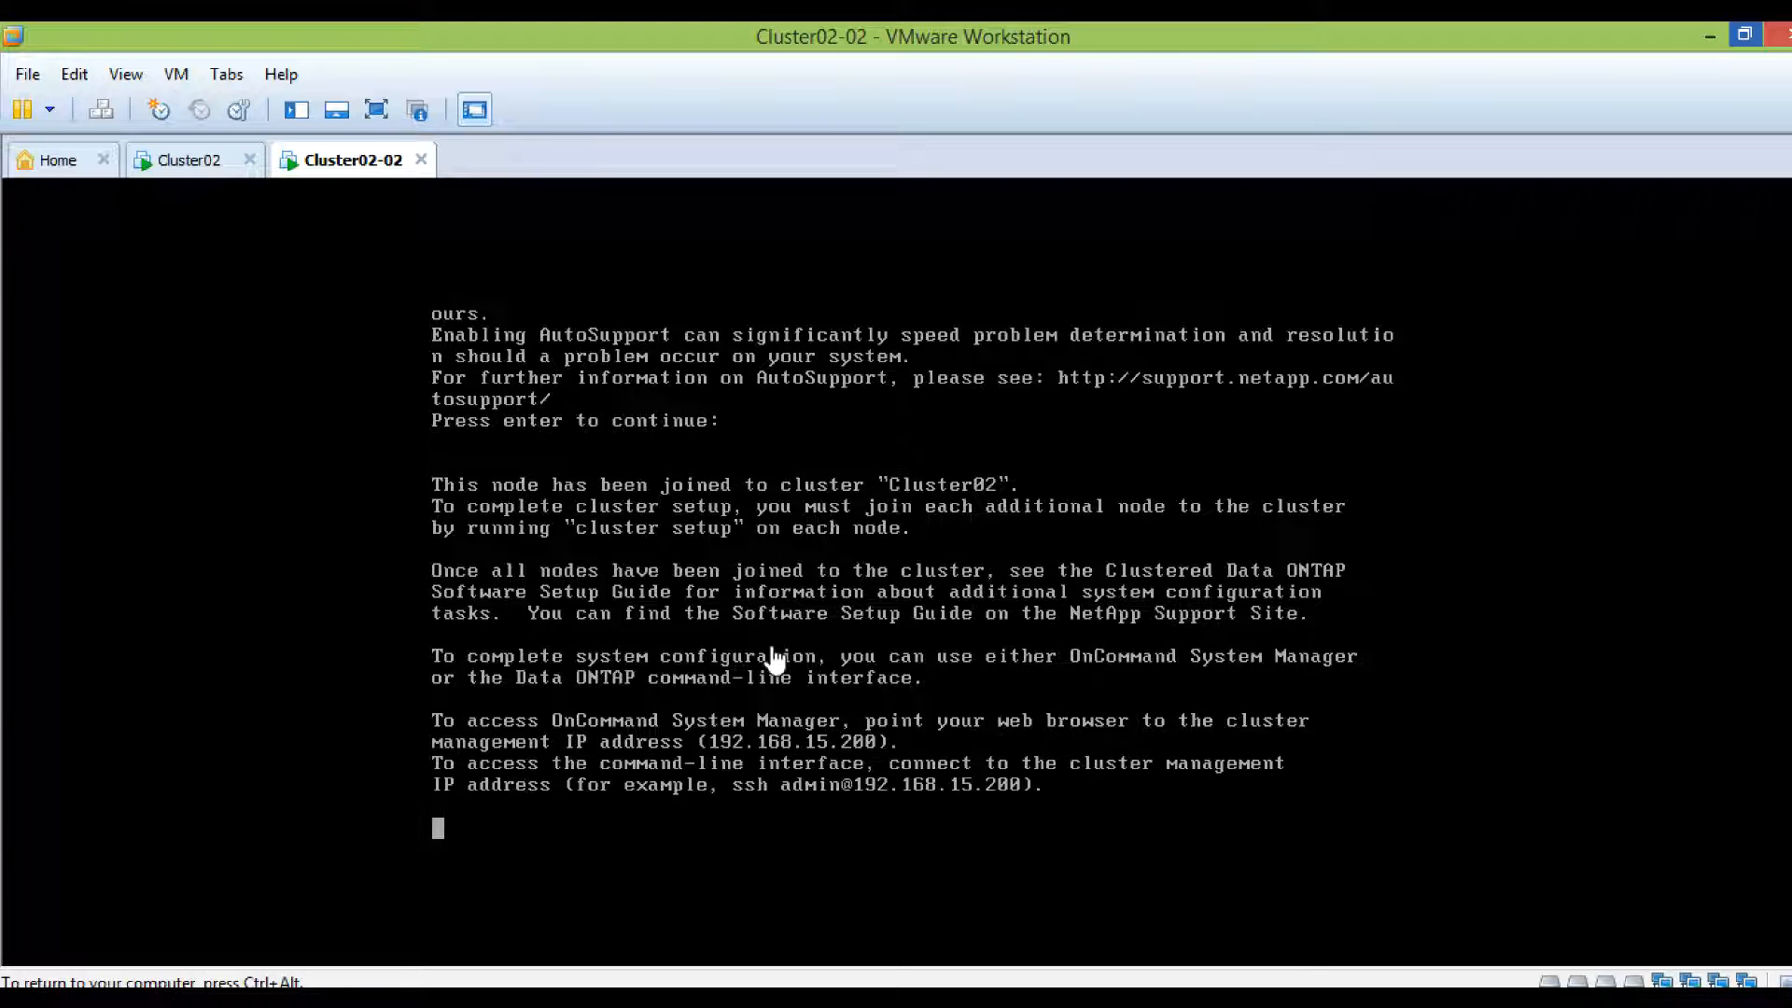
key(enter)
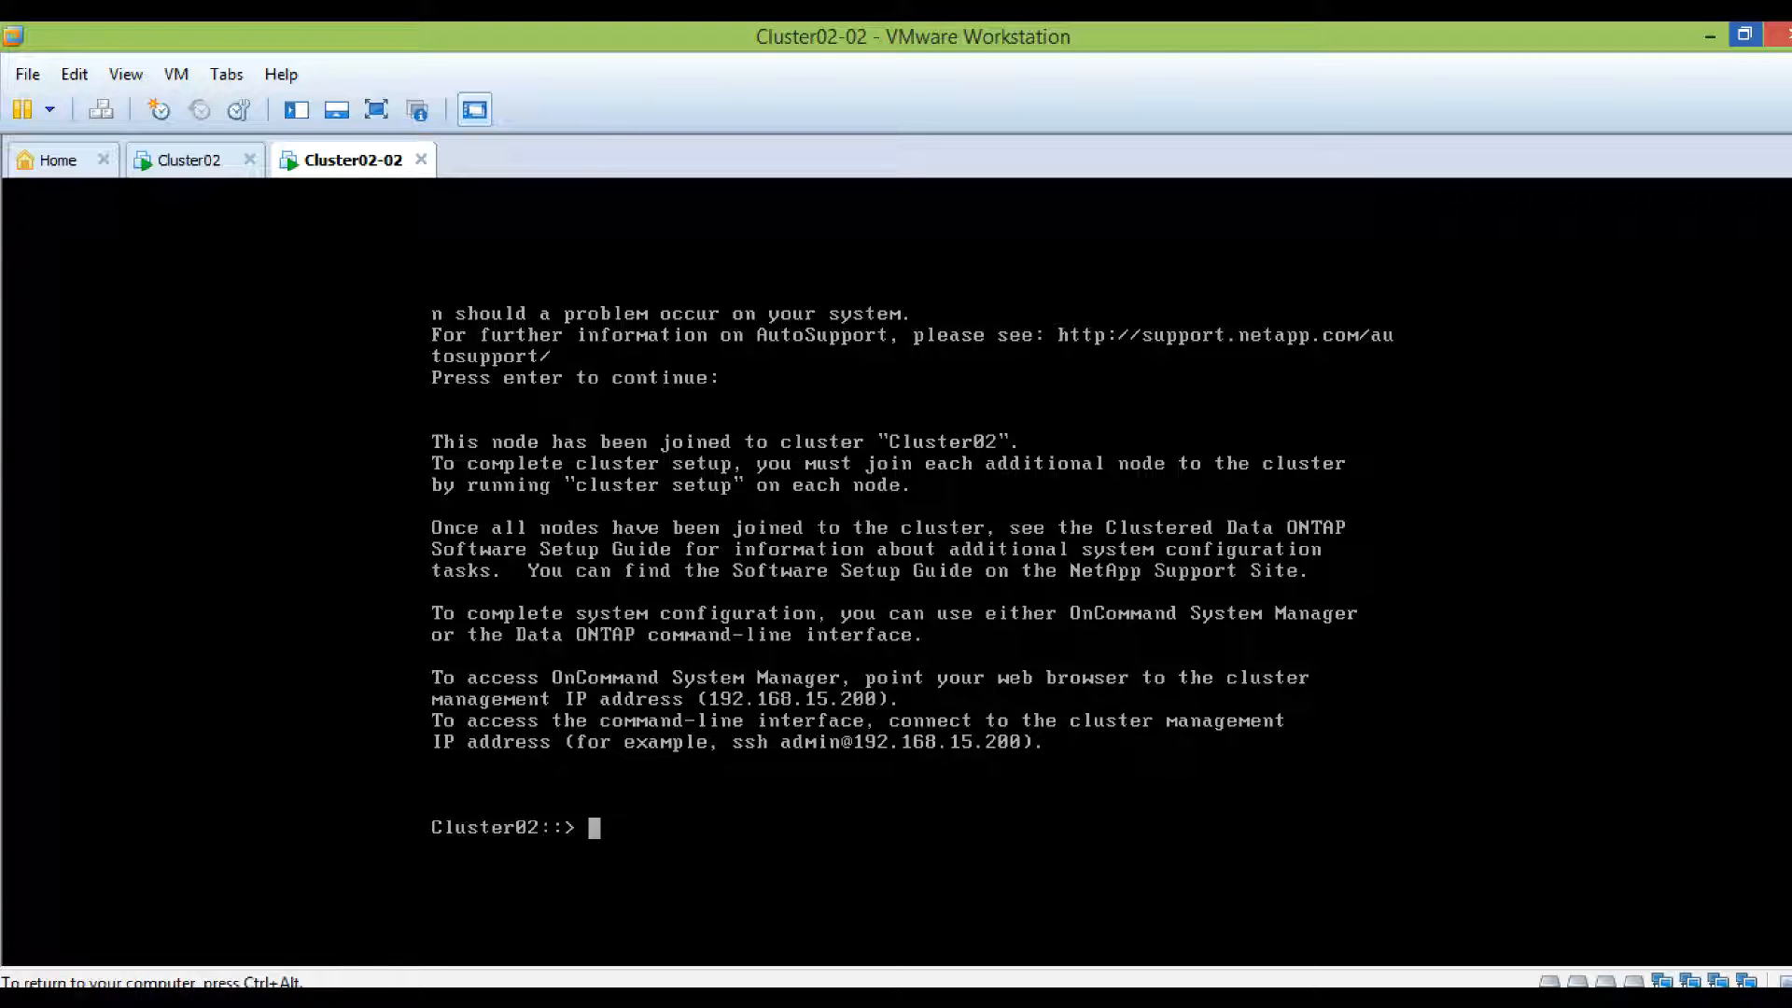
Run cluster show and net int show to confirm both nodes healthy and seven interfaces up
text(cl)
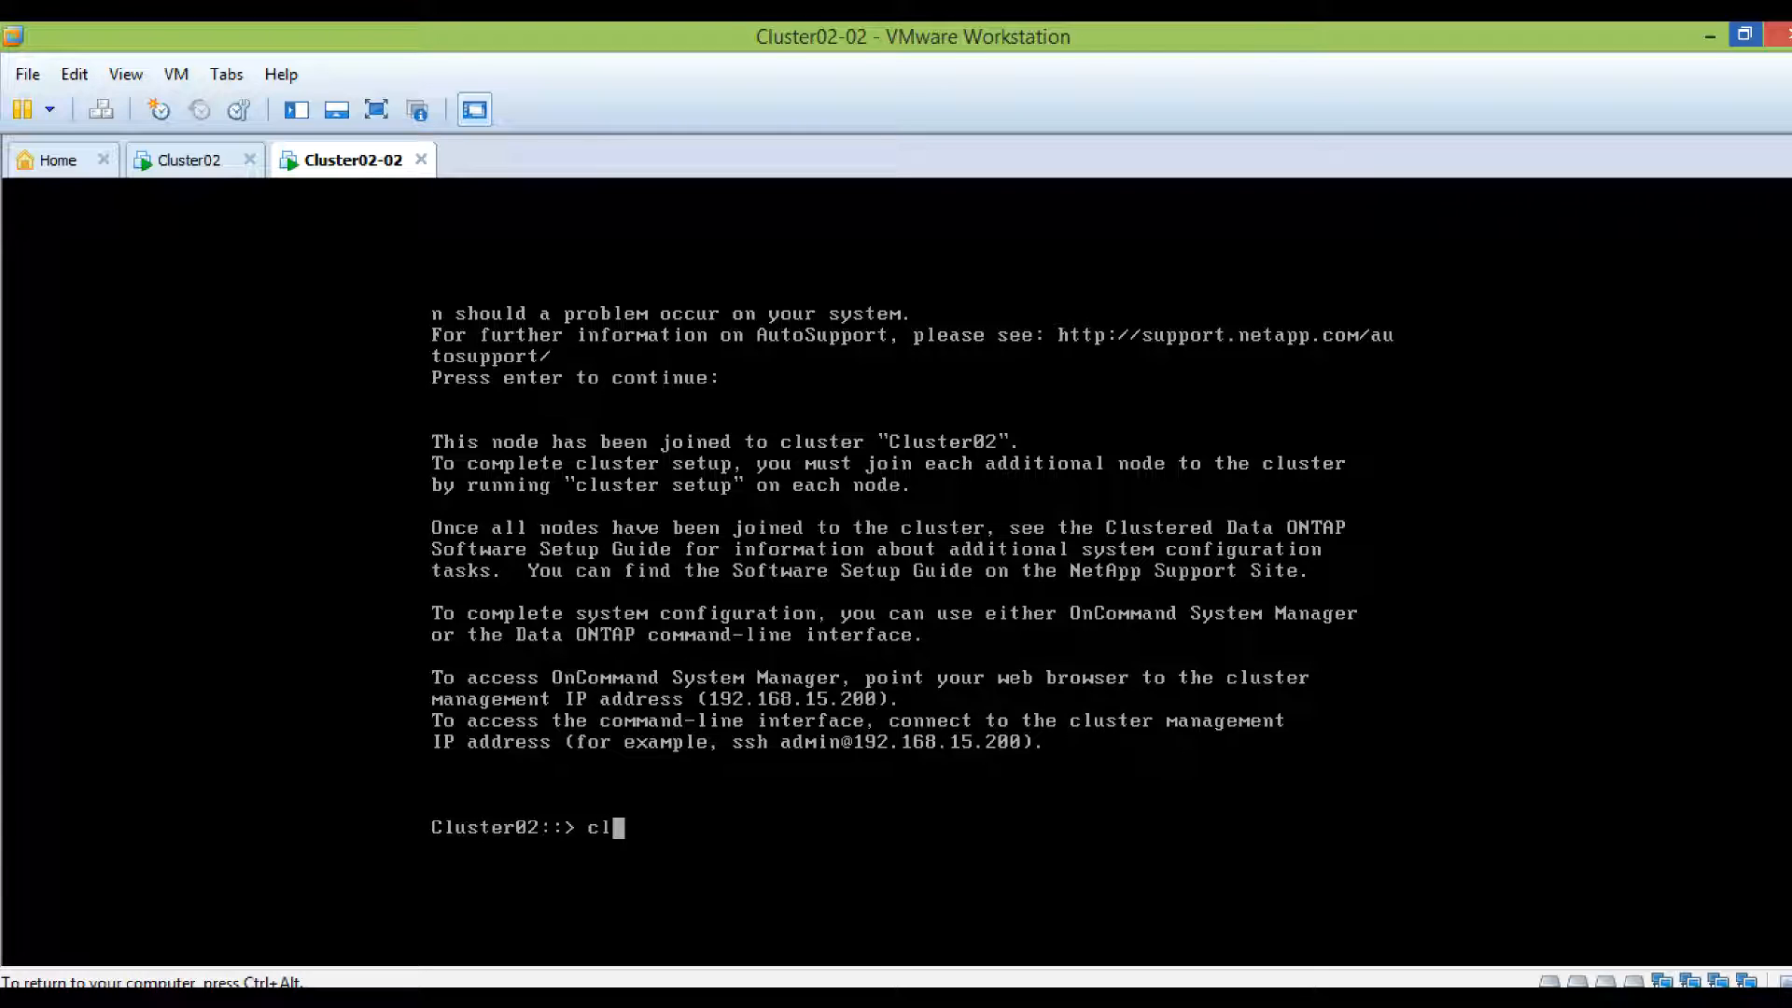
text(y)
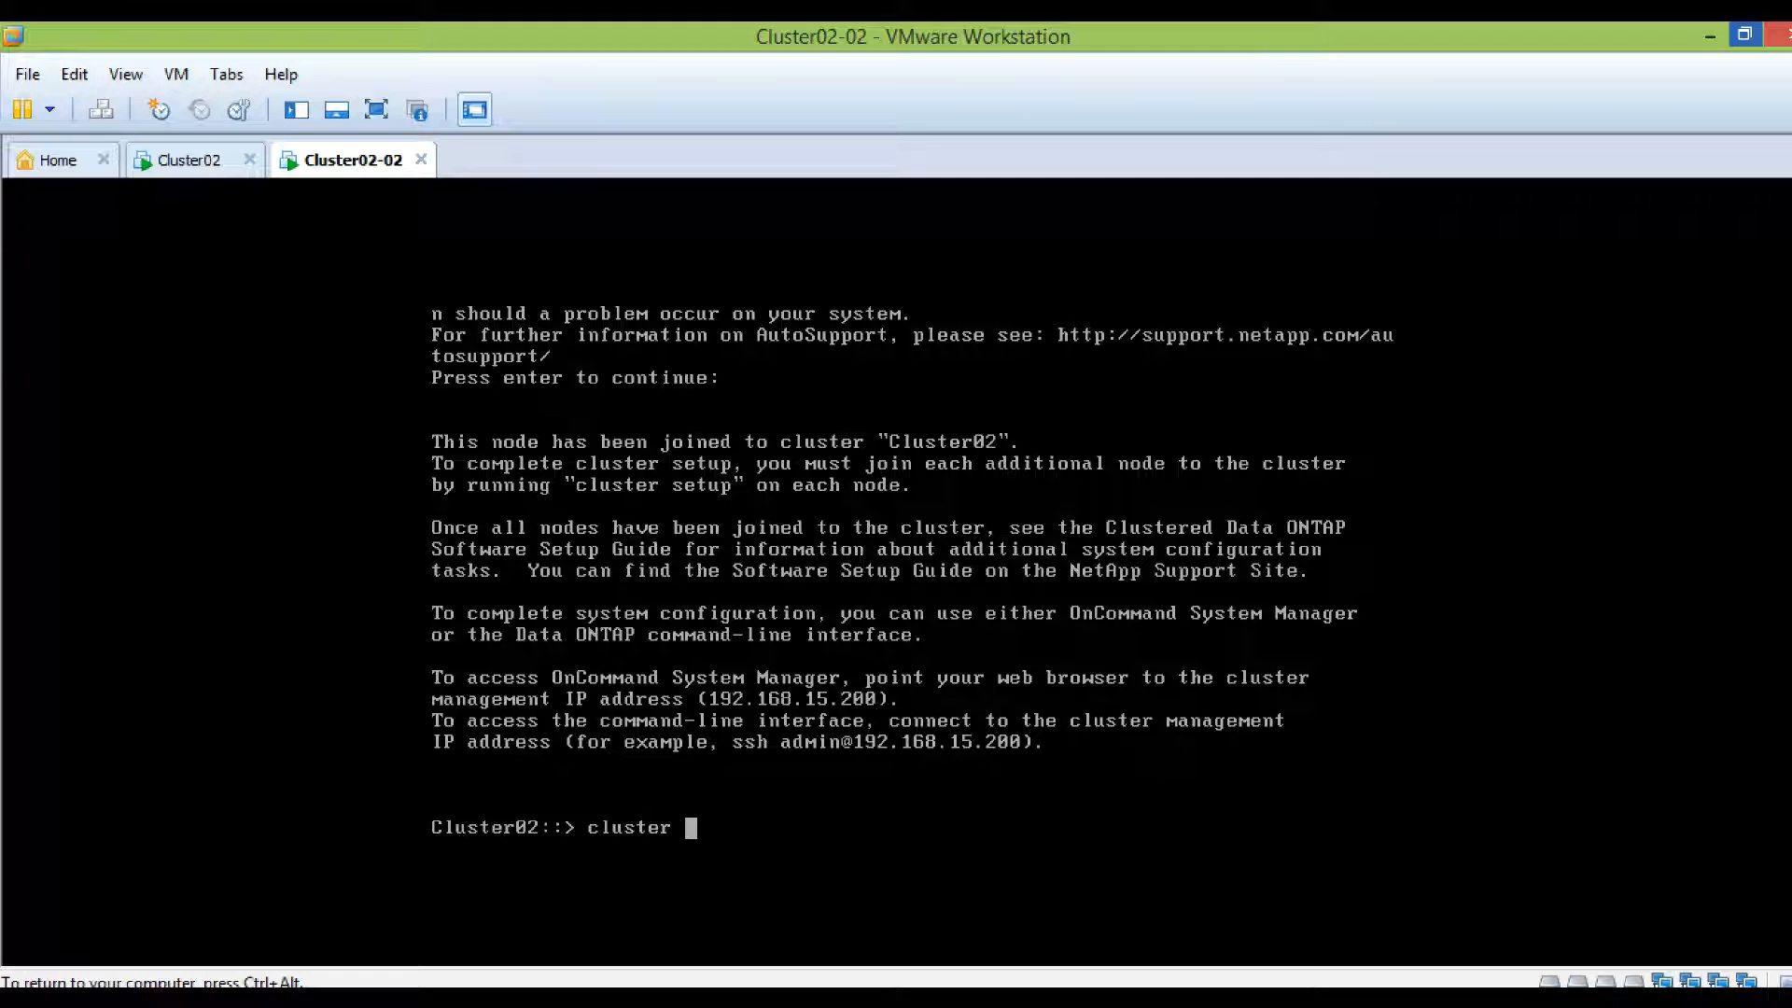
text(show)
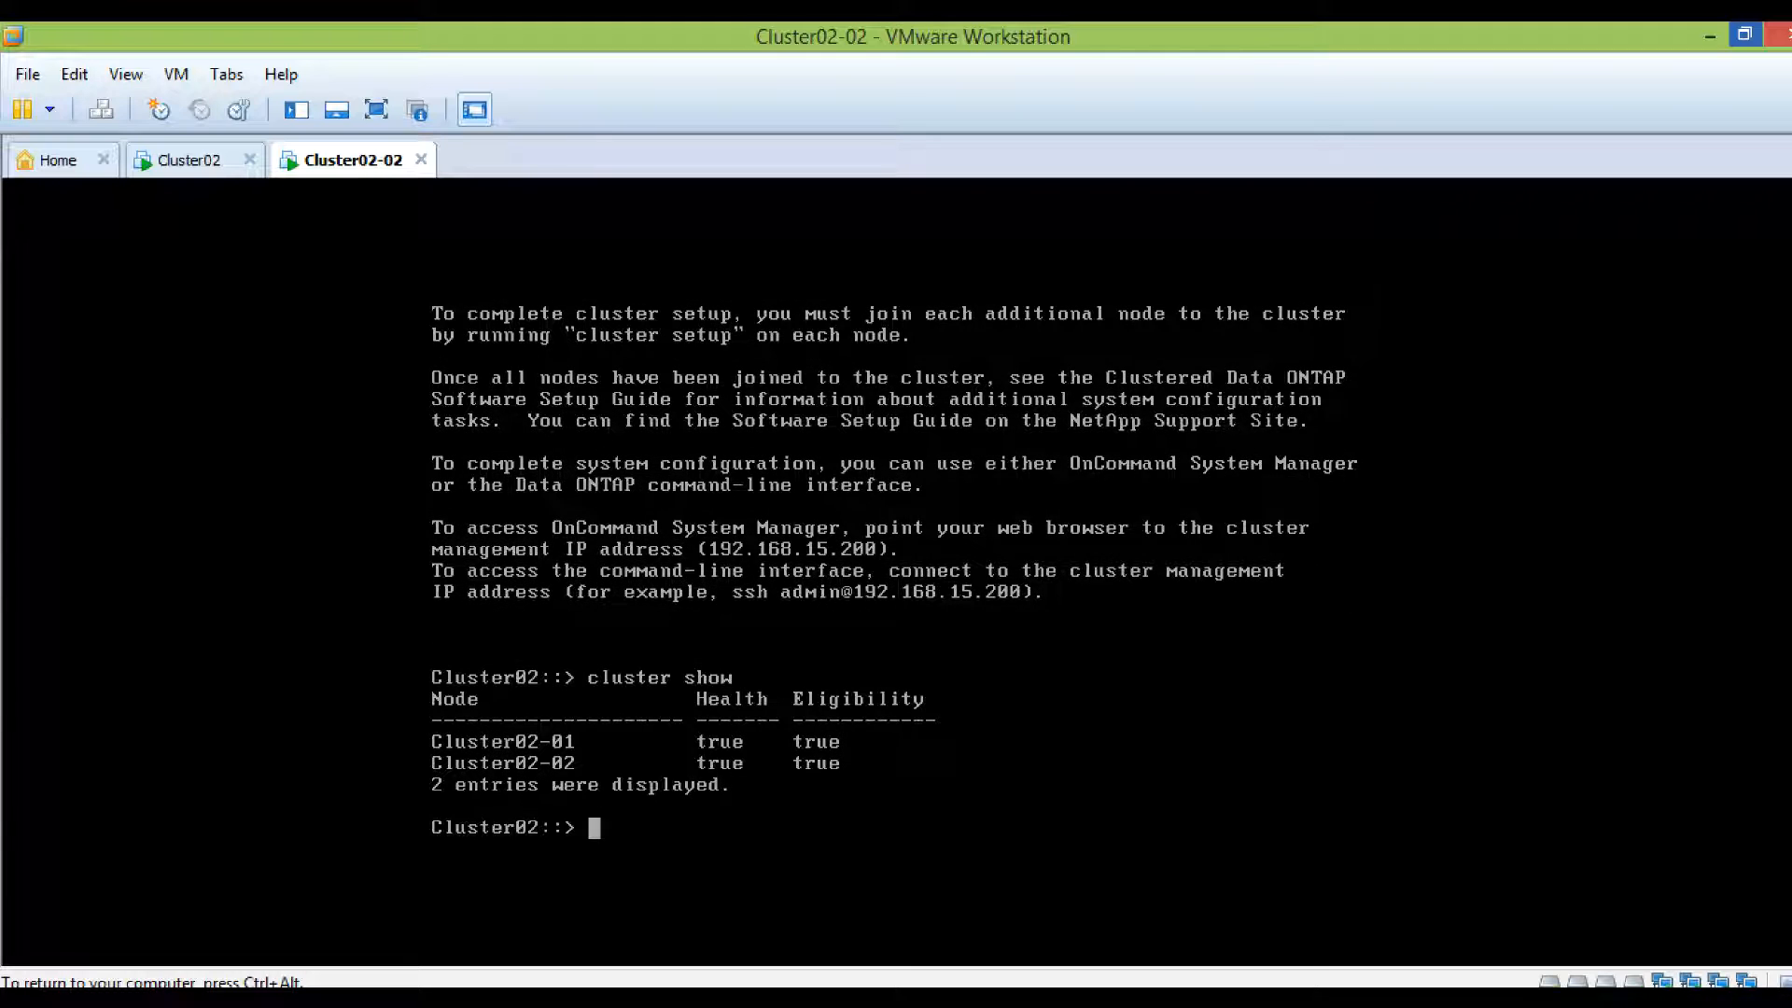
mouse_move(538, 754)
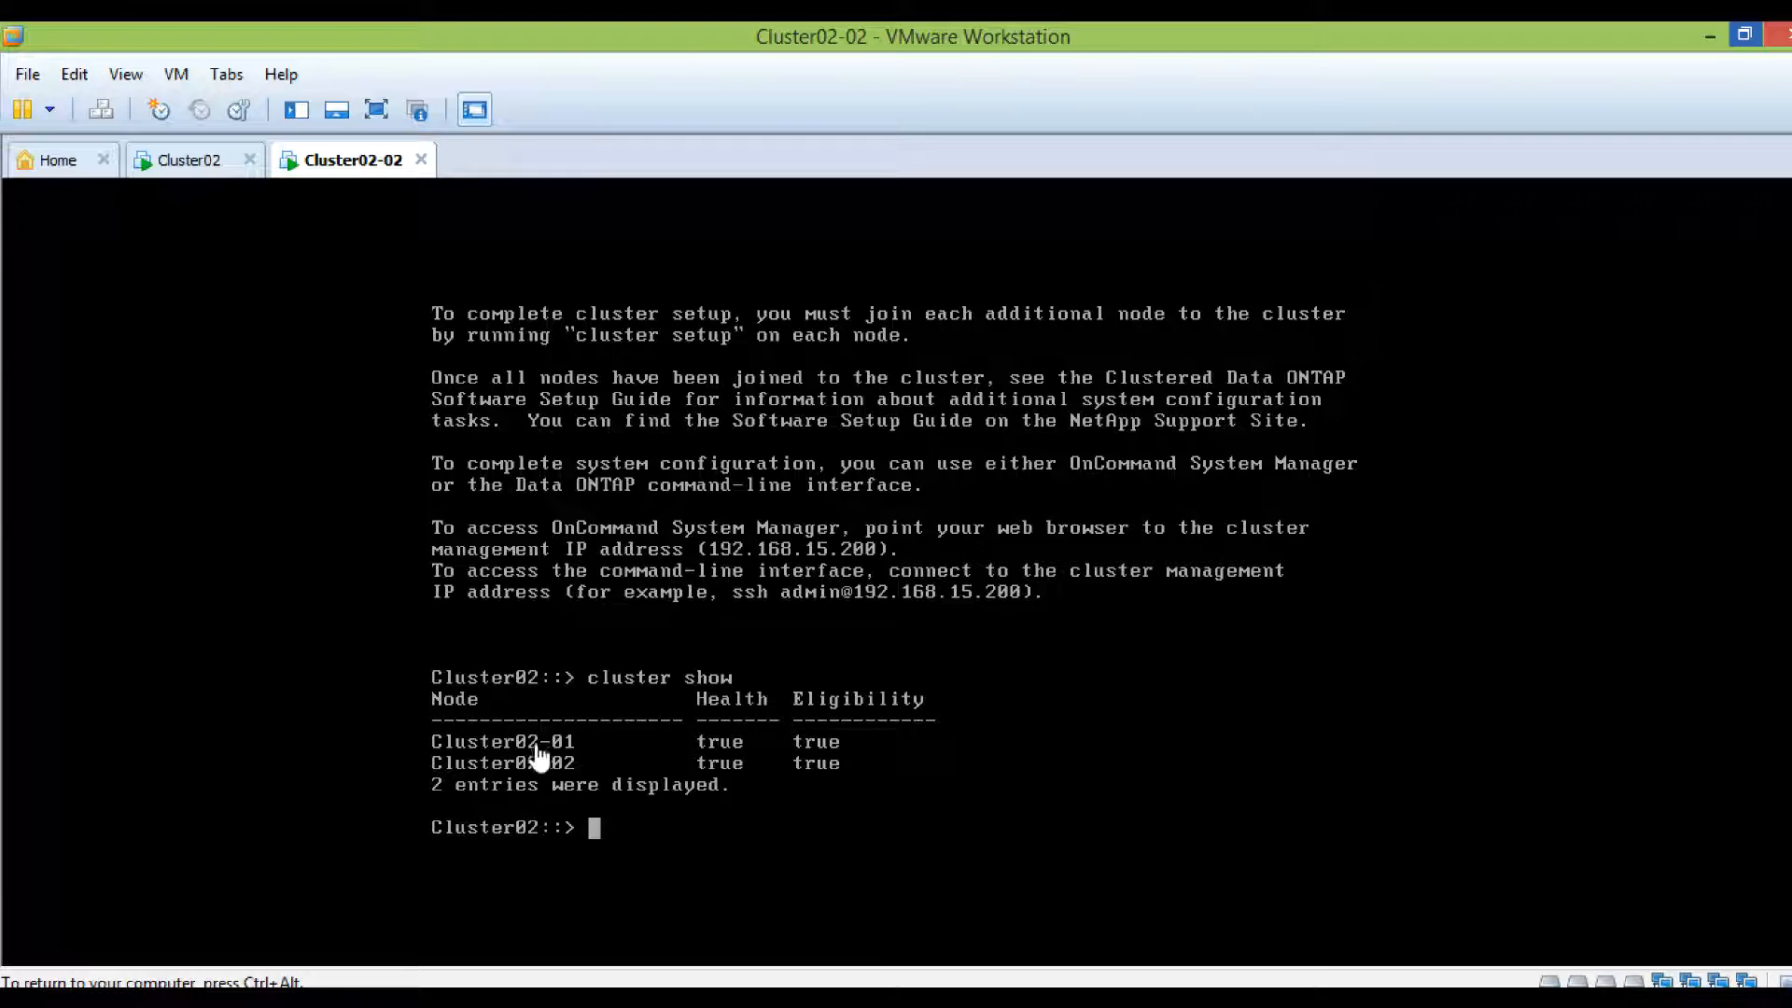
text(net int show)
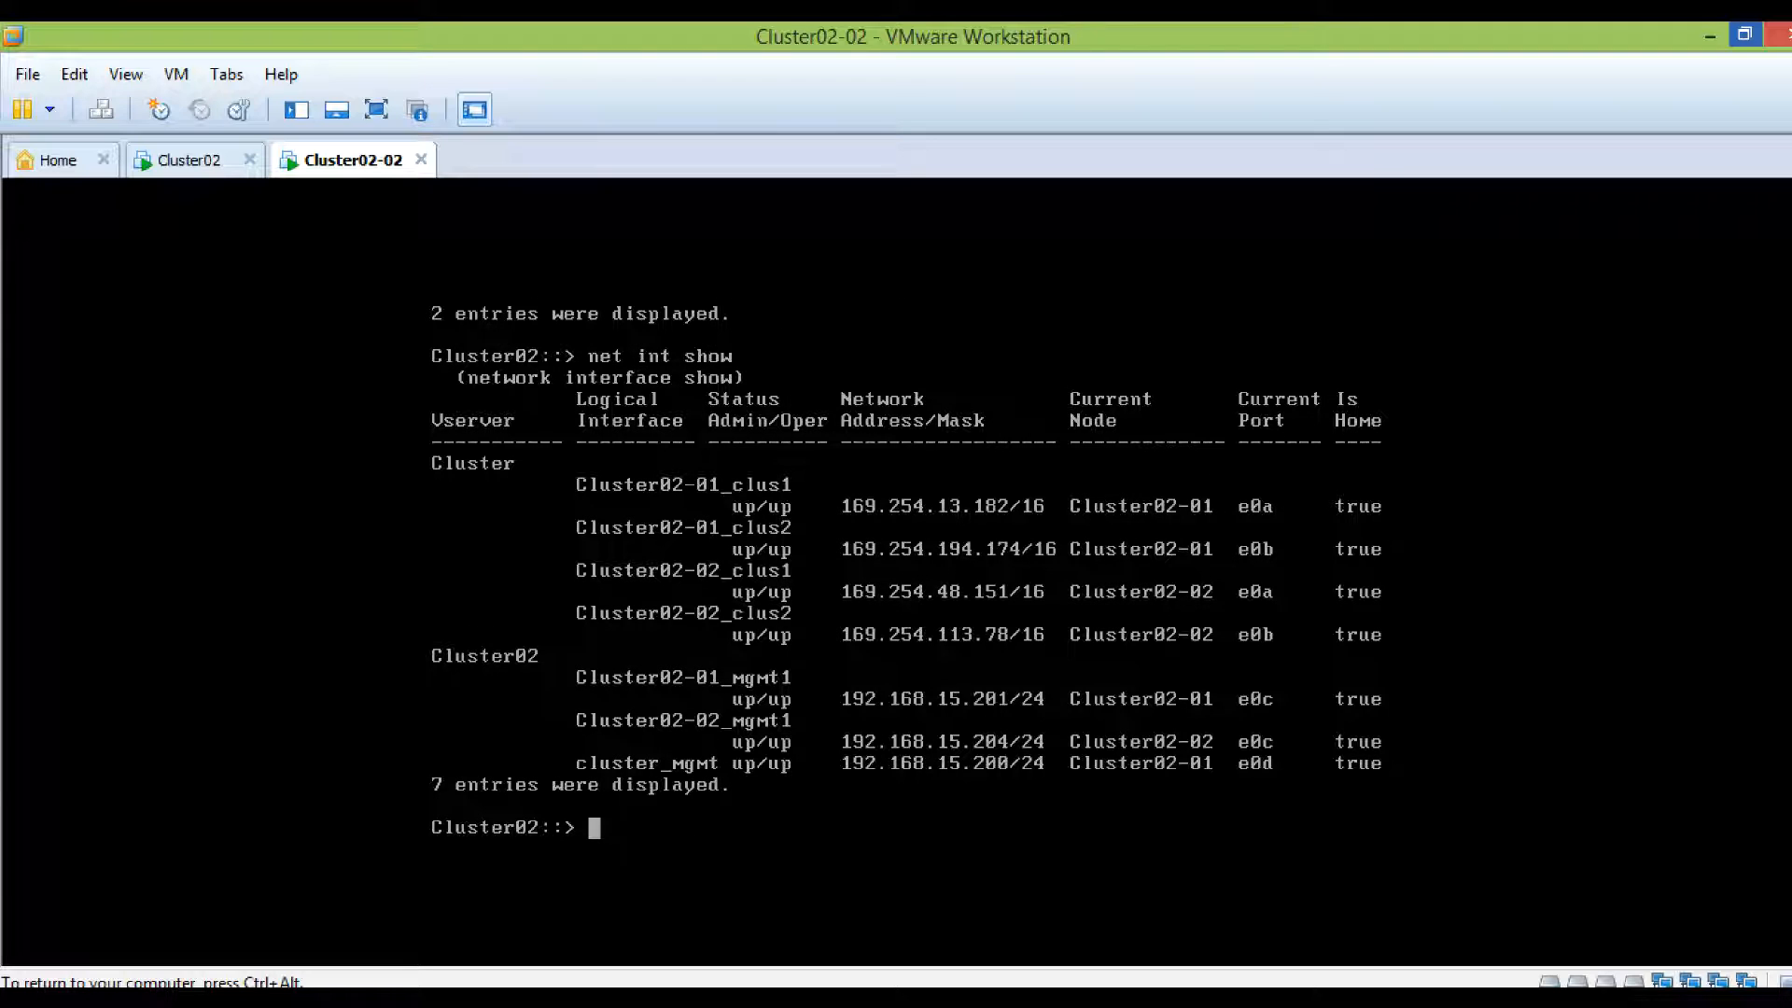
mouse_move(1166, 627)
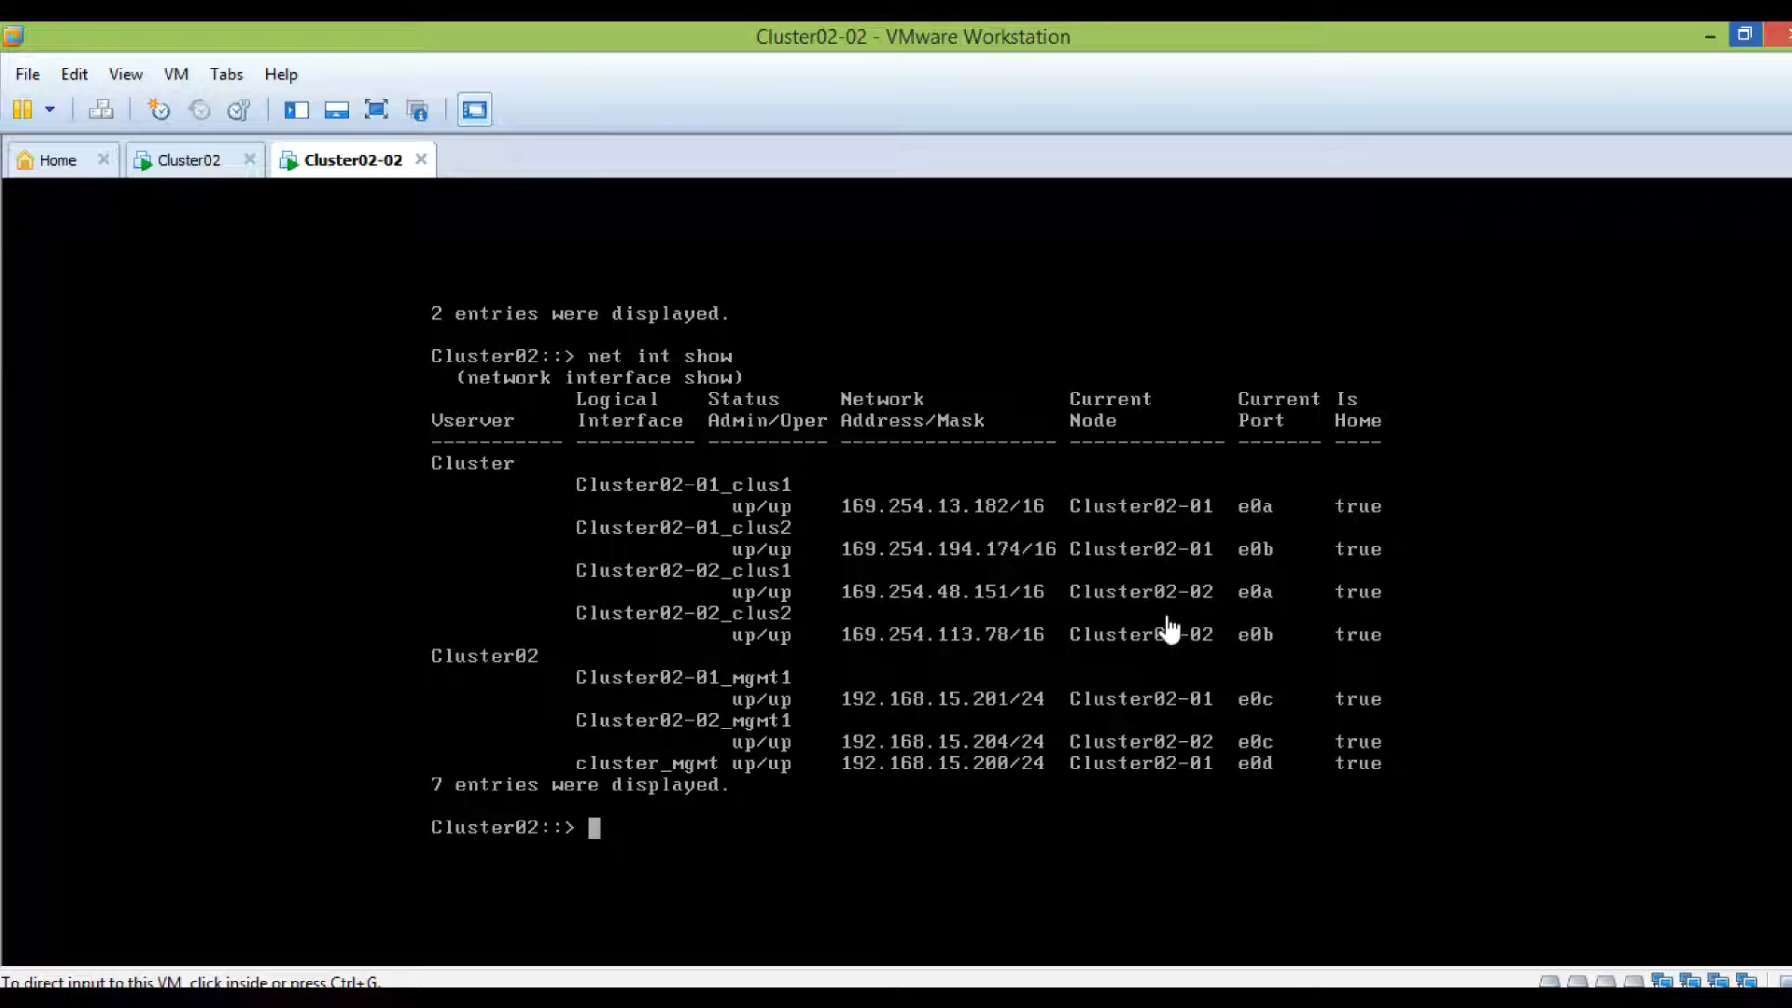